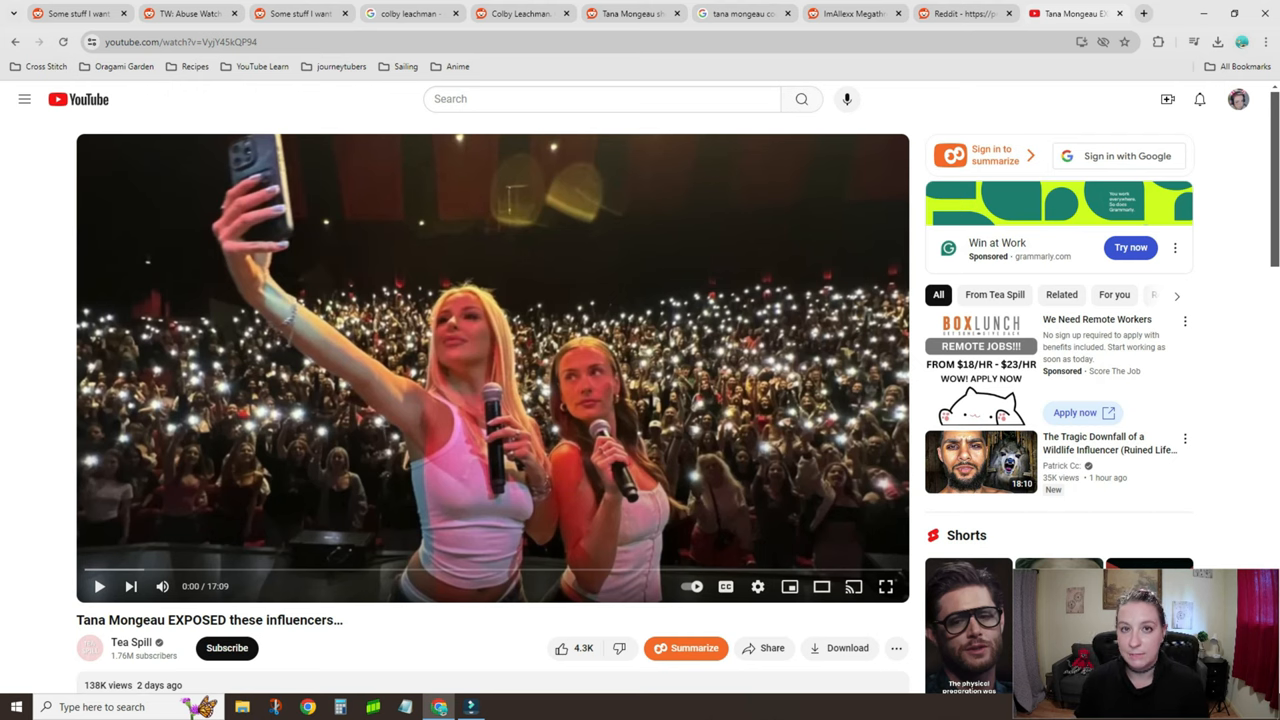
Step: Leave the Tana Mongeau video for the r/youtubedrama Colby Leachman allegations post
left_click(99, 586)
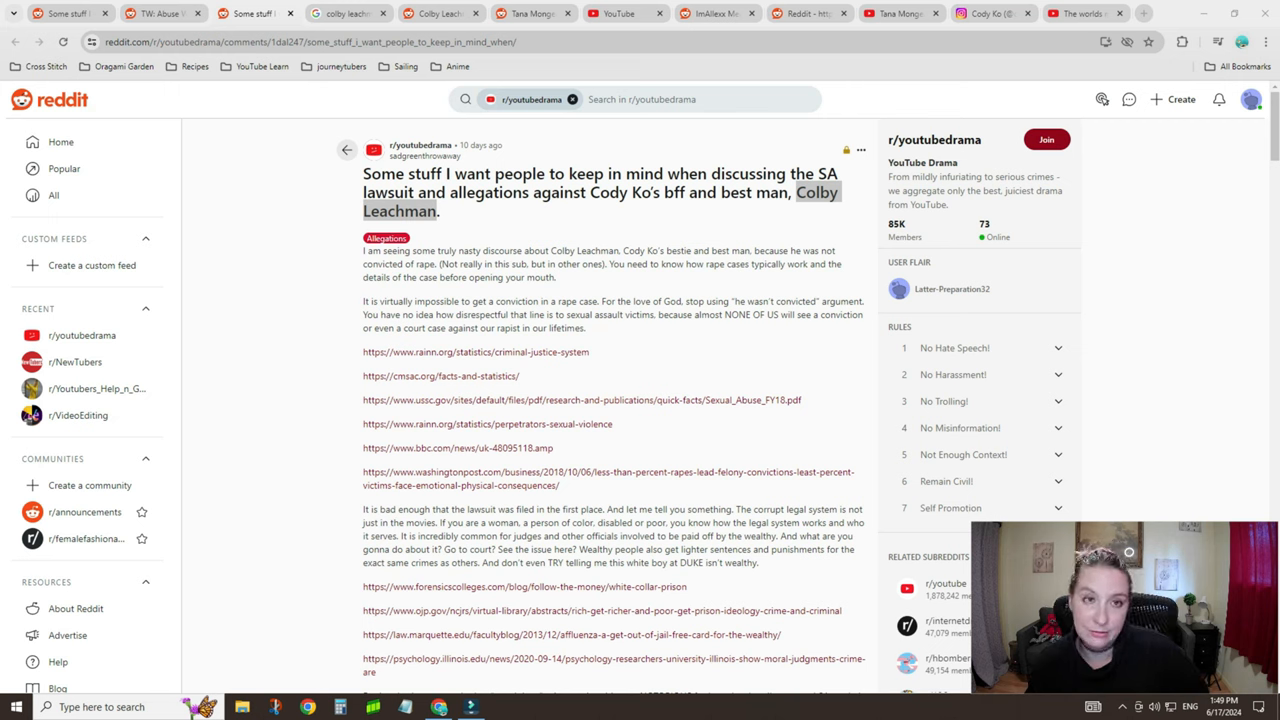
mouse_move(347, 13)
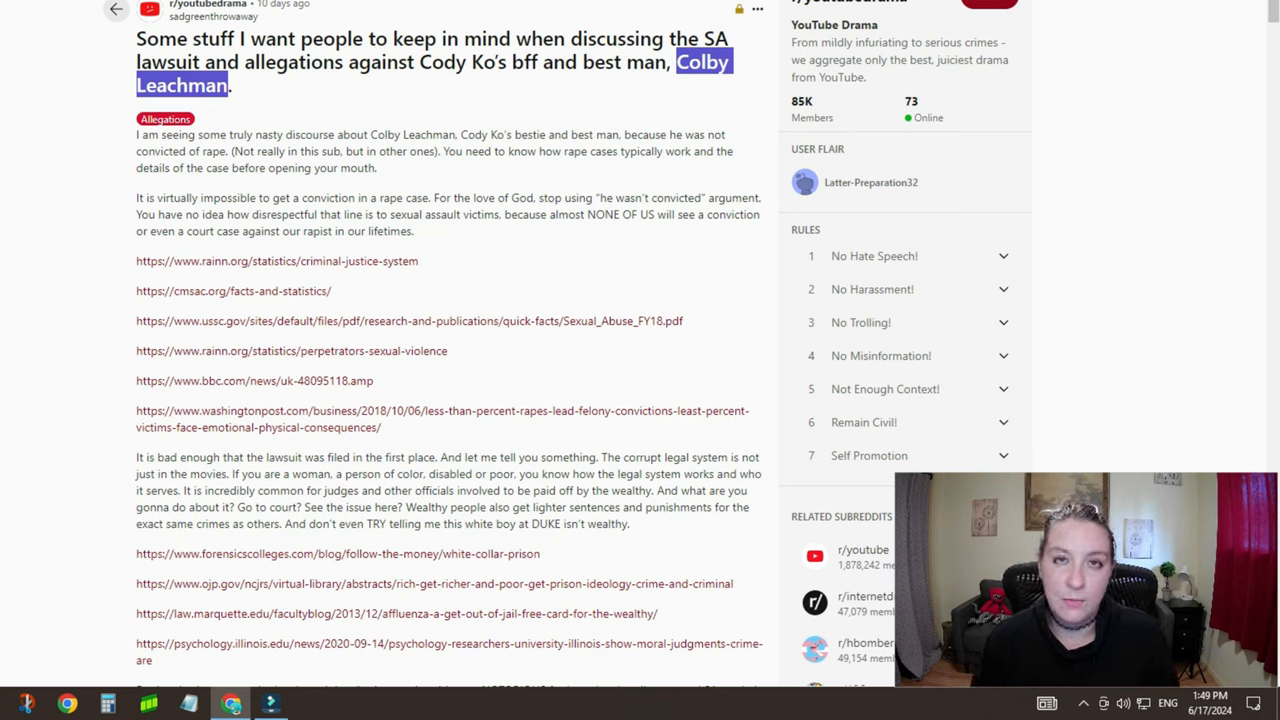
mouse_move(410, 320)
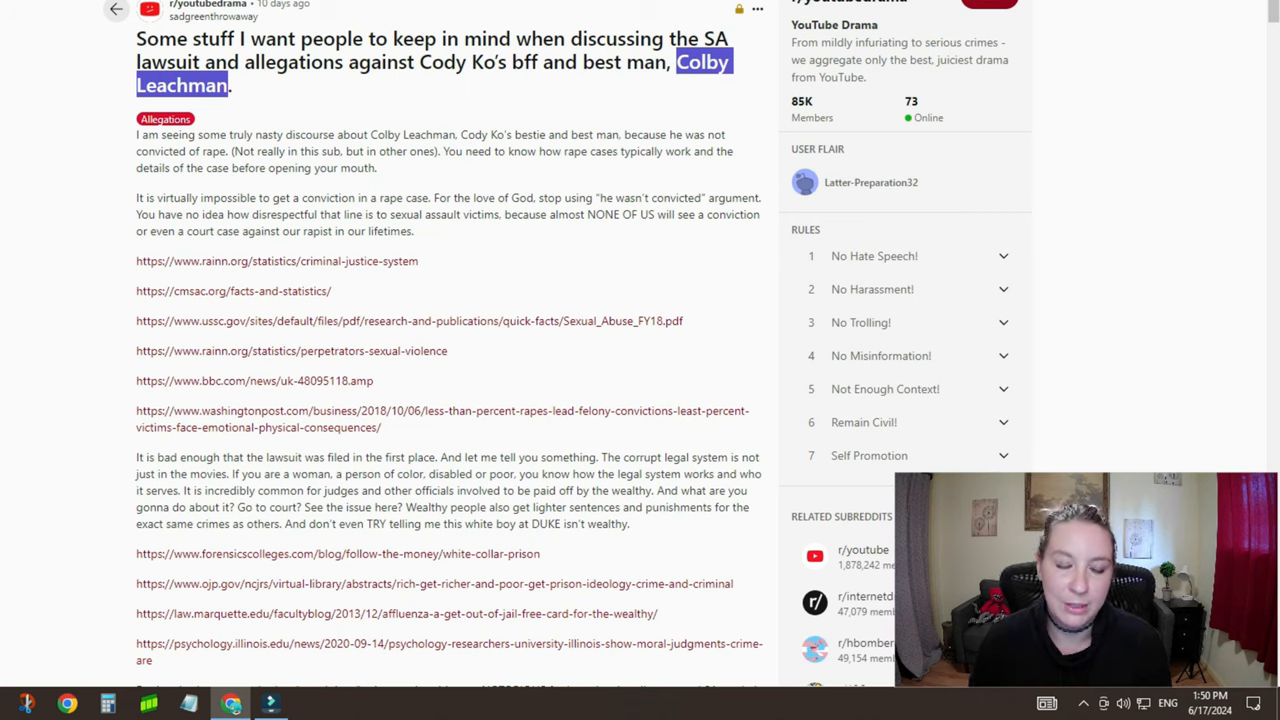
Step: Scroll to the judge's ruling quotes about Ms. Qayumi and Duke's response
scroll("down", 3)
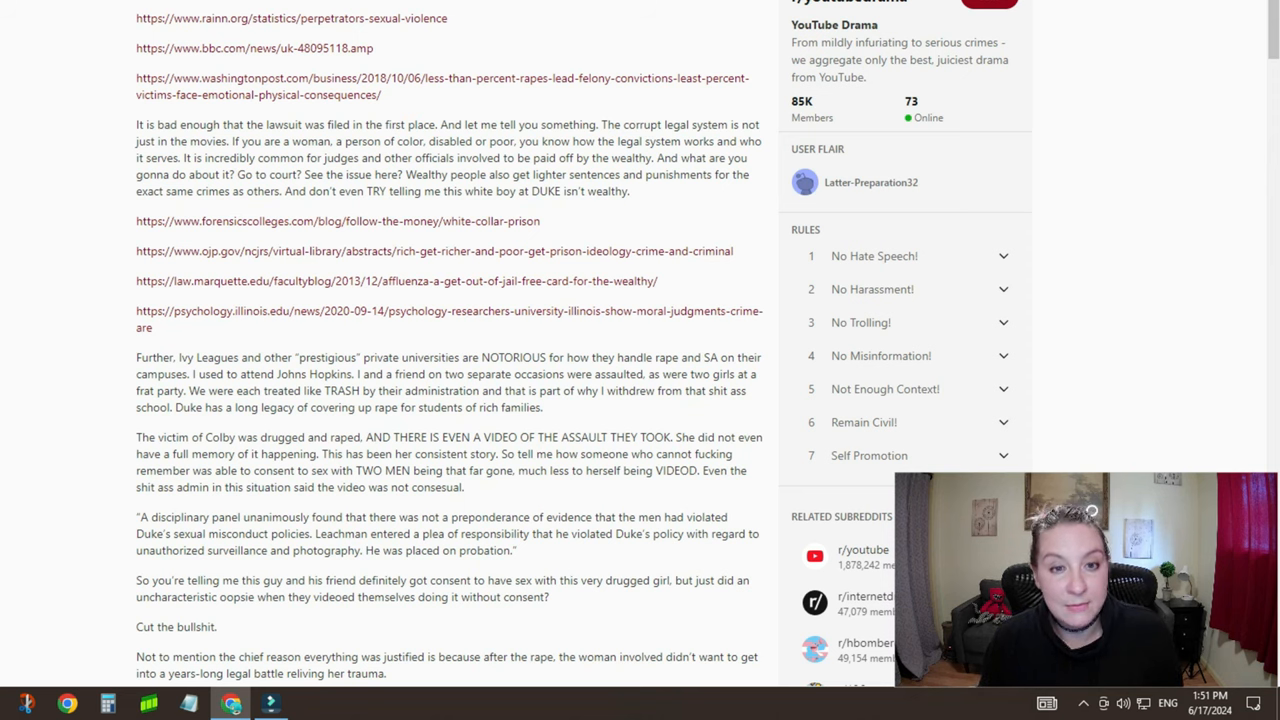
mouse_move(448, 318)
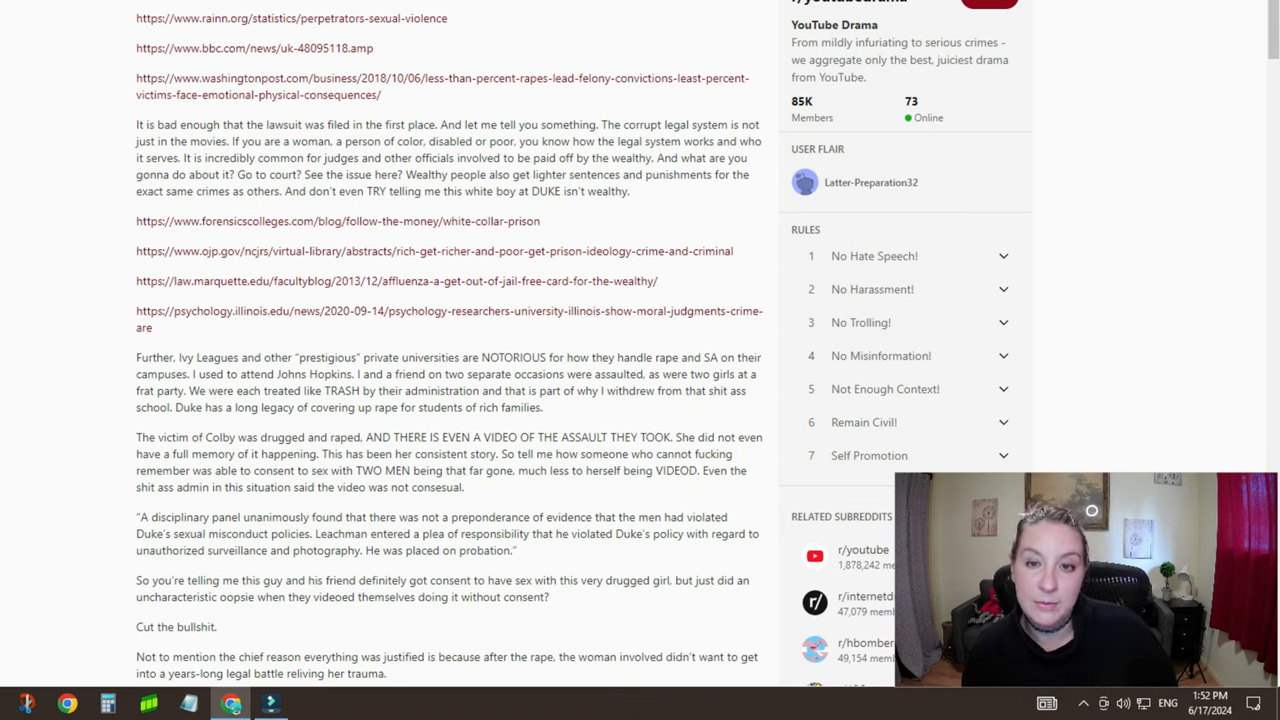
scroll("down", 3)
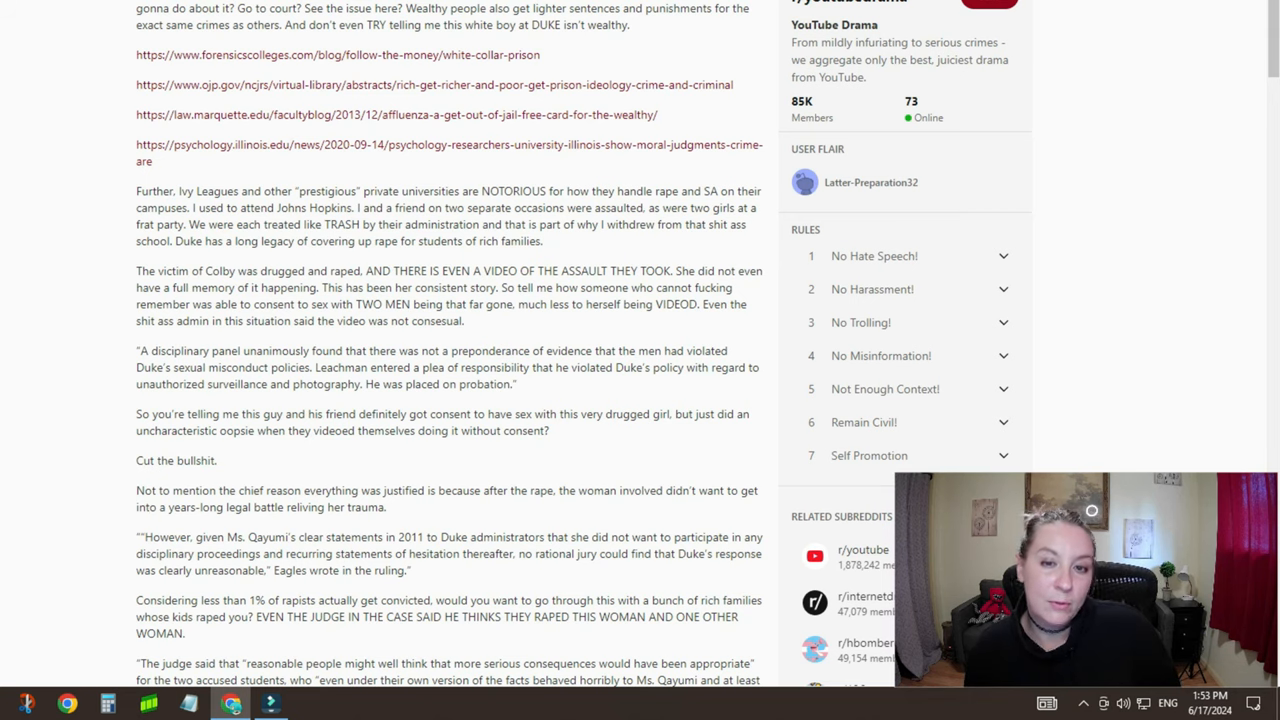
Step: Read further down the post before the federal video voyeurism law search results
scroll("down", 3)
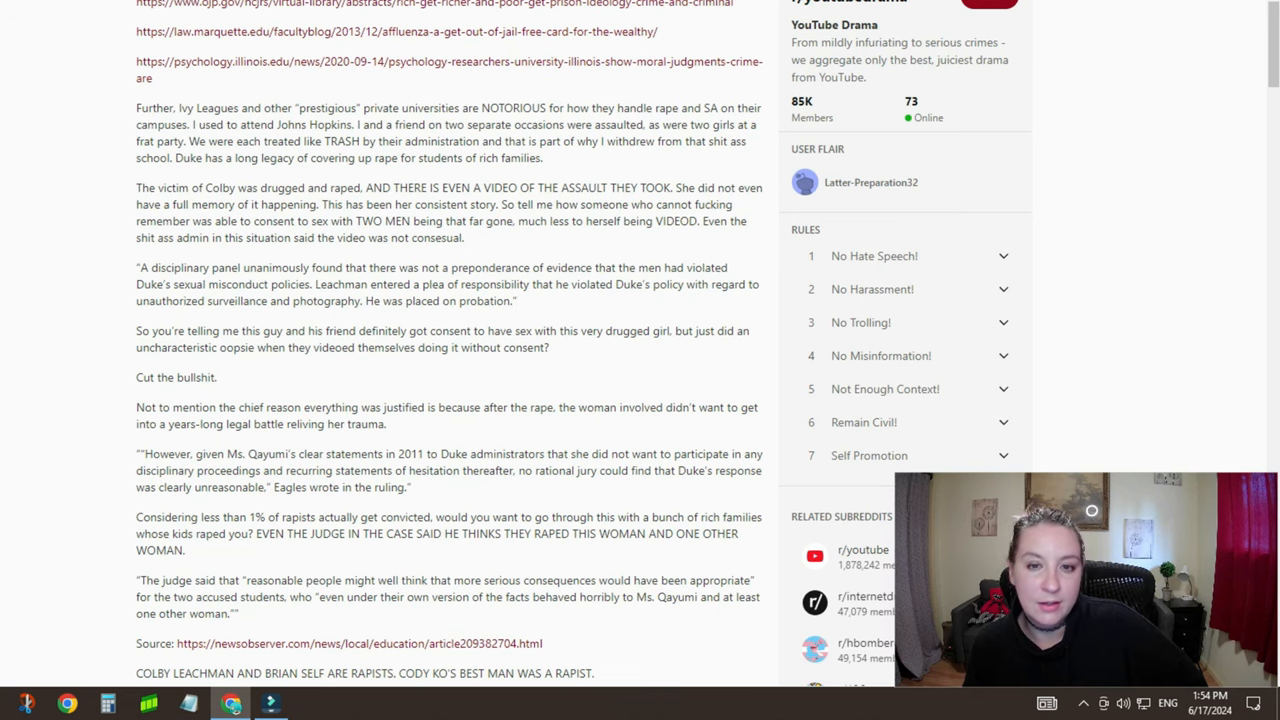
scroll("down", 3)
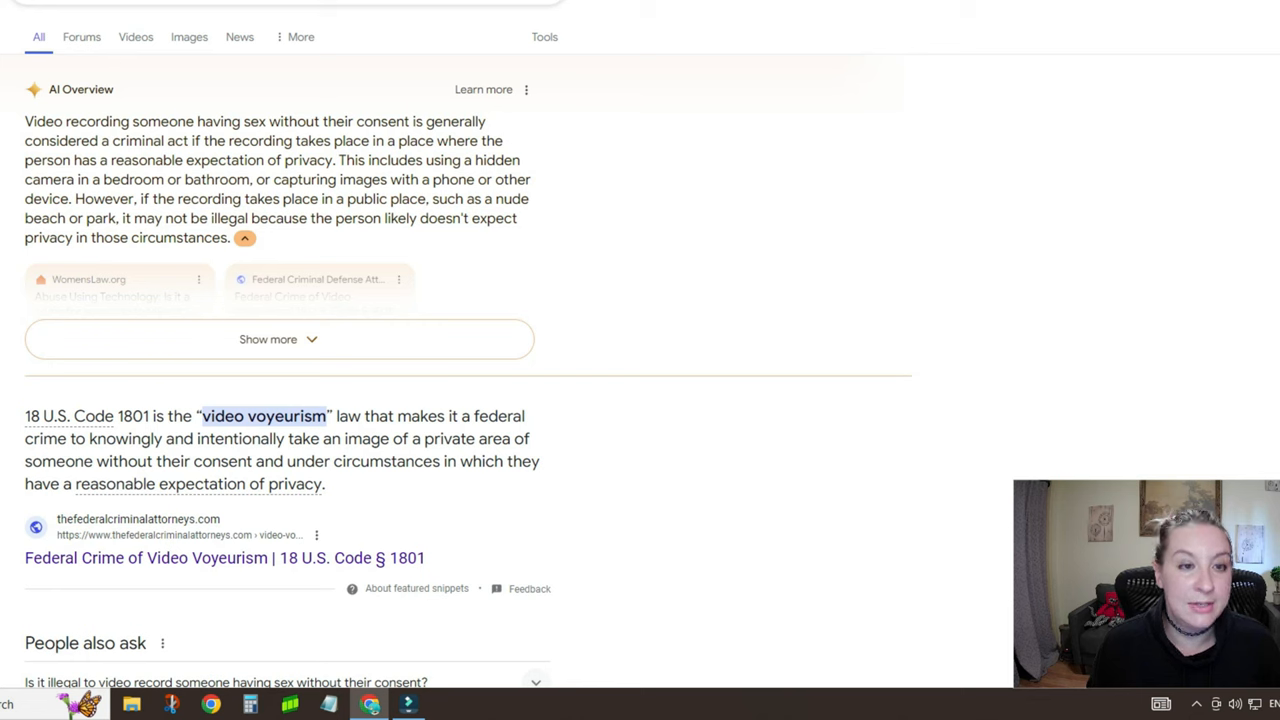
Step: Read down to Leachman's plea of responsibility for unauthorized surveillance and photography
scroll("down", 3)
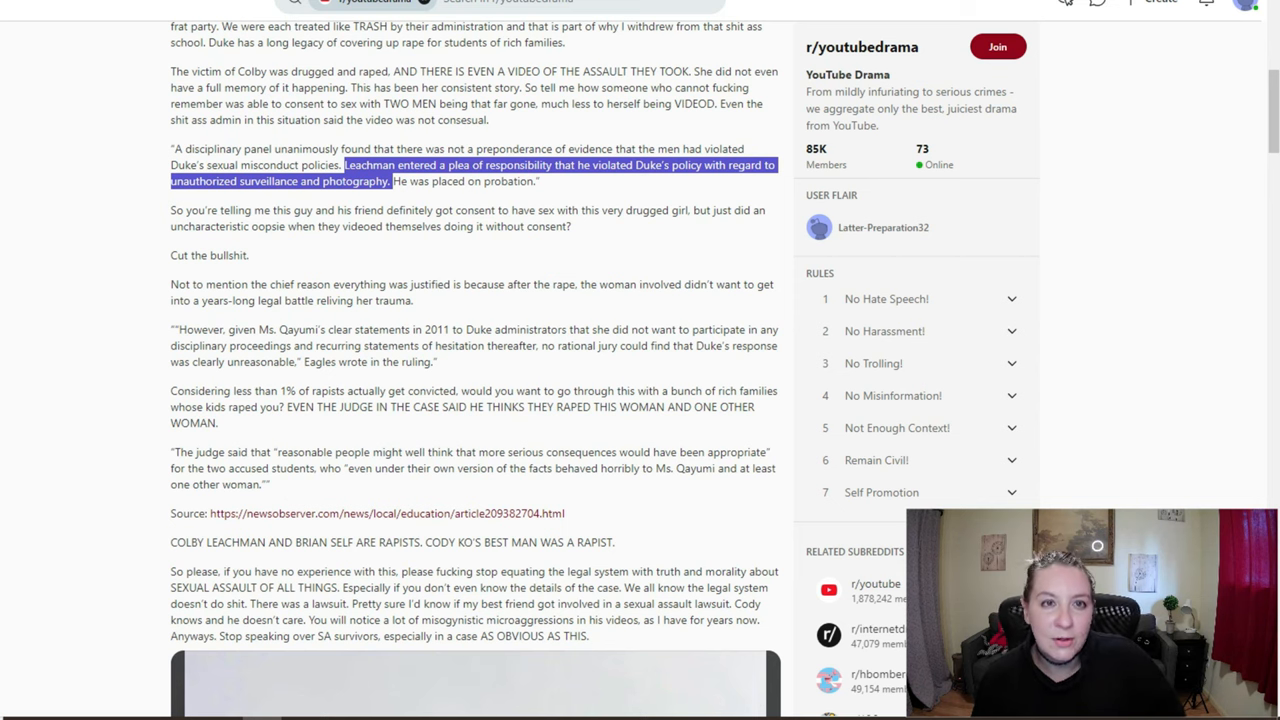
Step: Scroll into the comments about Peter Lange being Duke's Provost
scroll("down", 3)
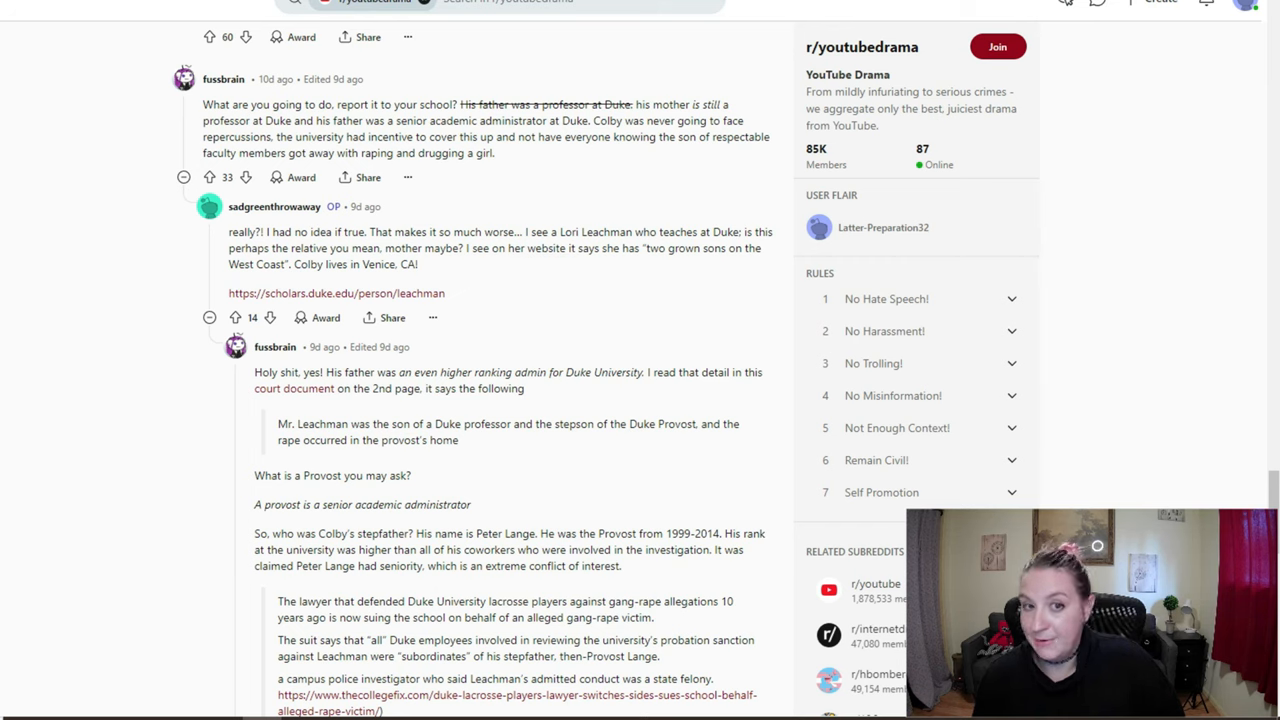
scroll("down", 3)
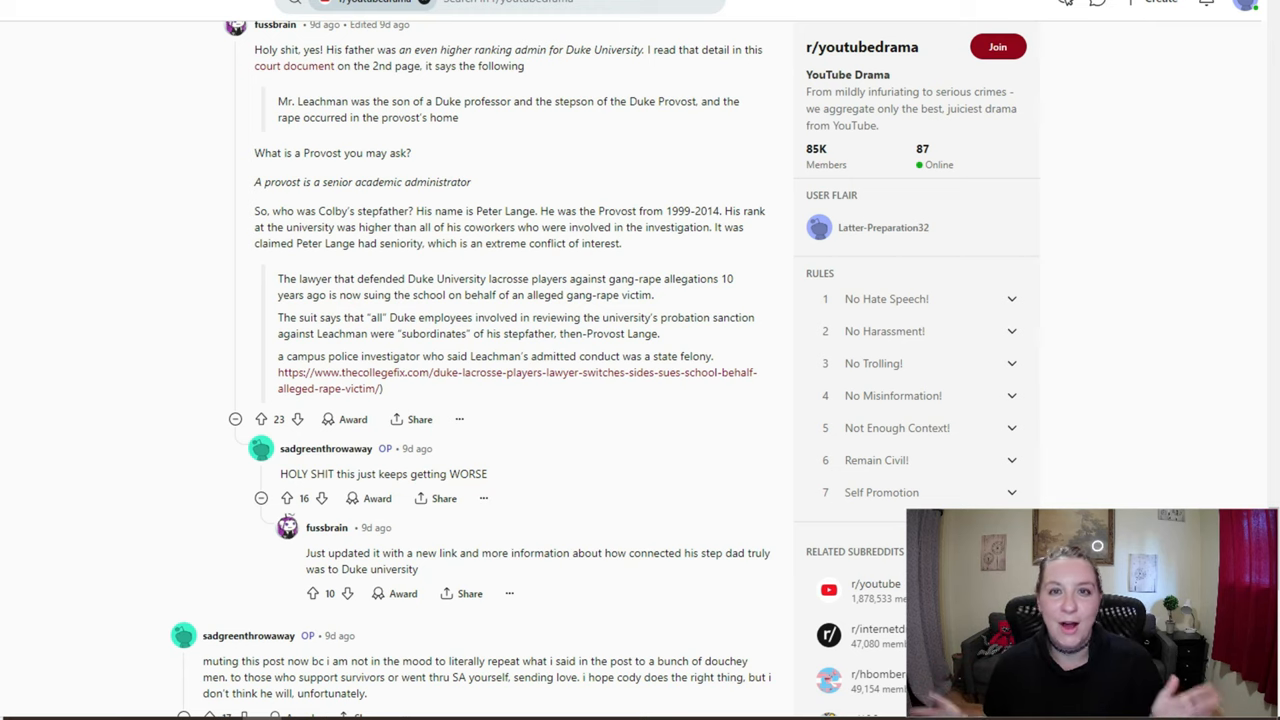
scroll("down", 3)
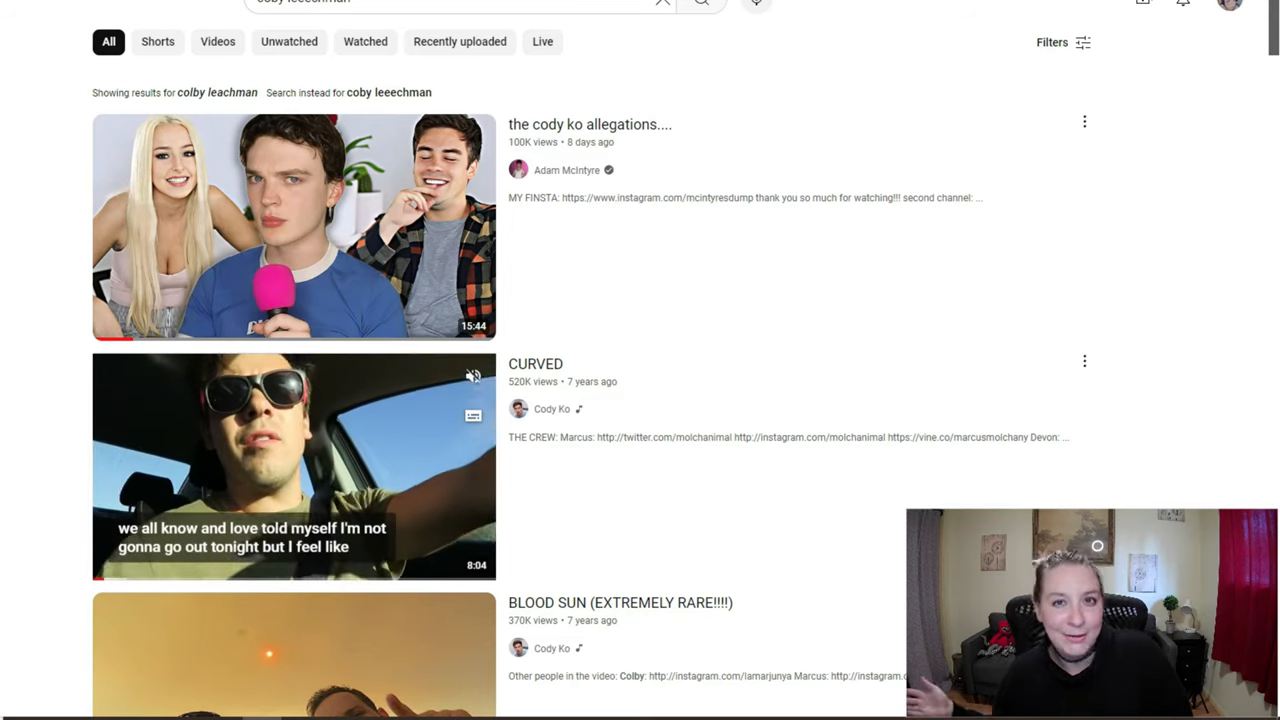
Step: Browse the 'cody ko allegations' search results list
scroll("down", 3)
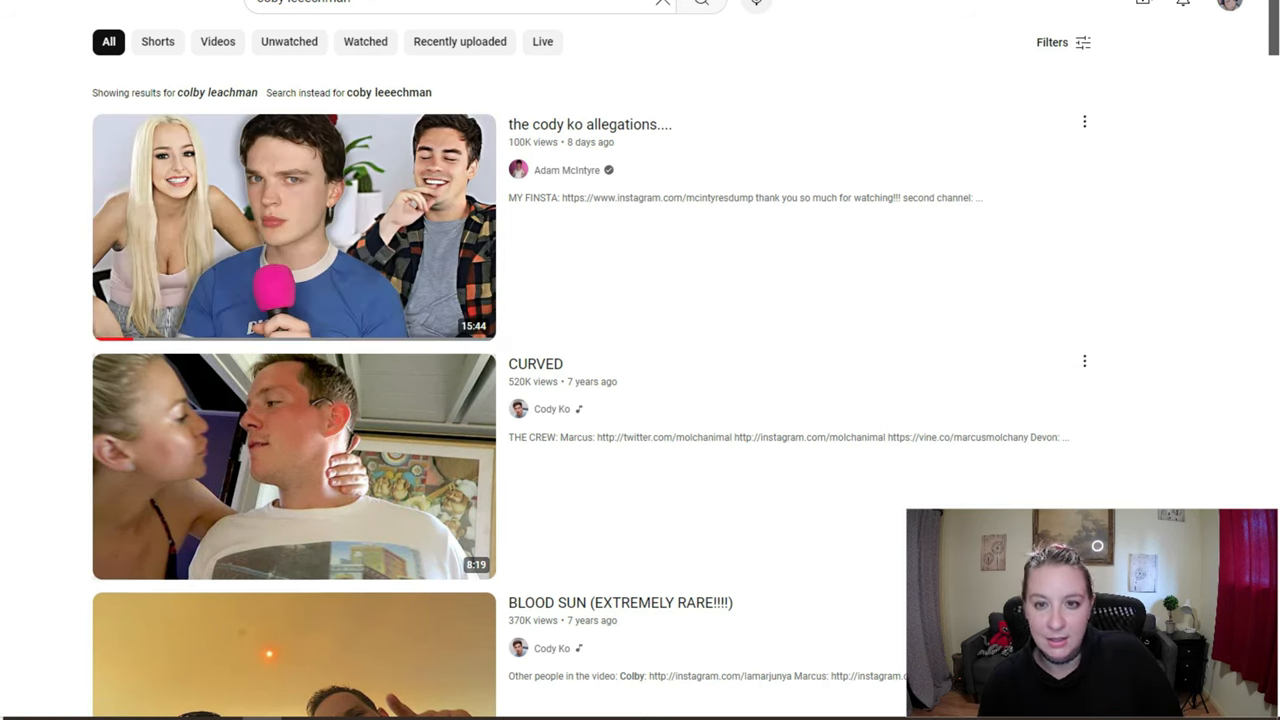
scroll("down", 3)
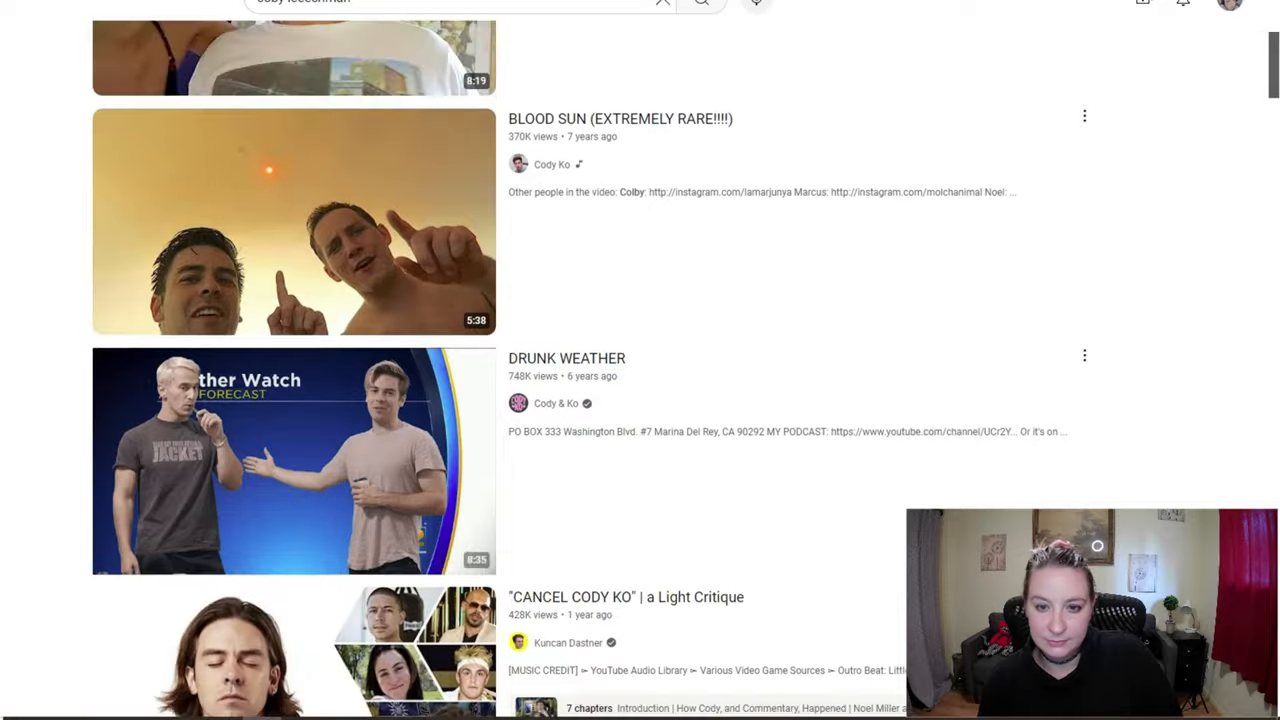
scroll("down", 3)
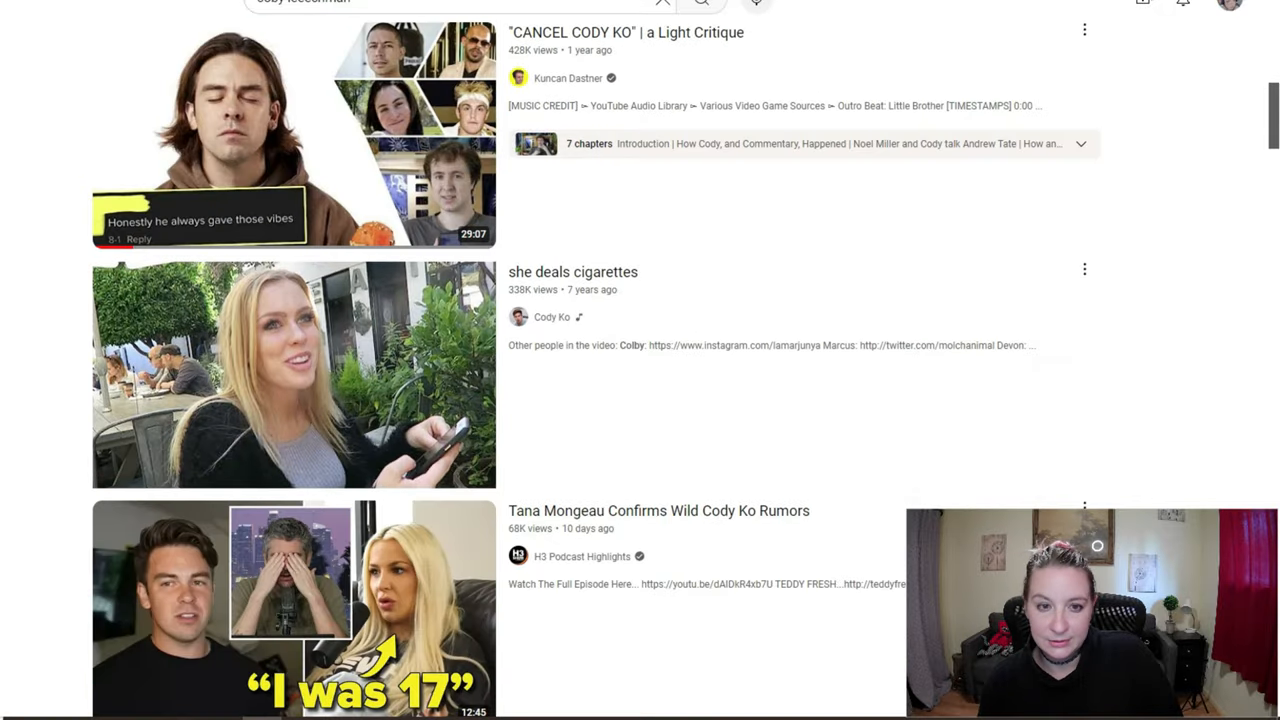
scroll("down", 3)
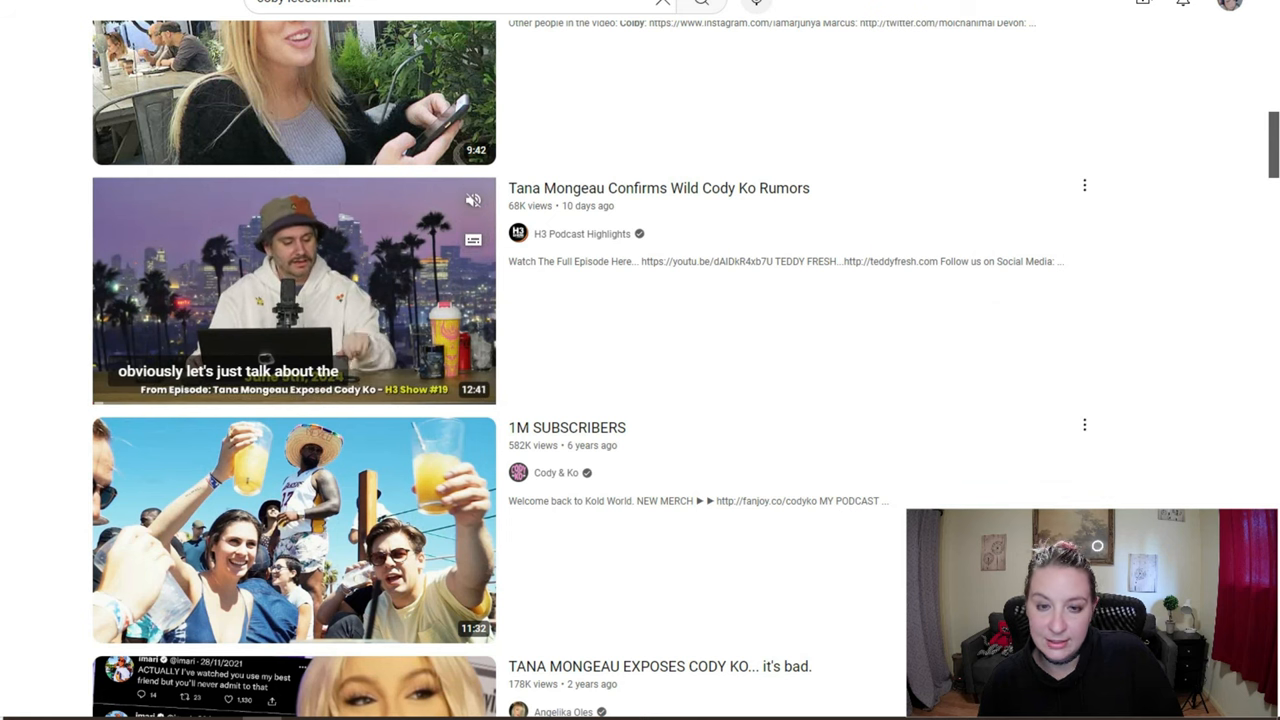
scroll("down", 3)
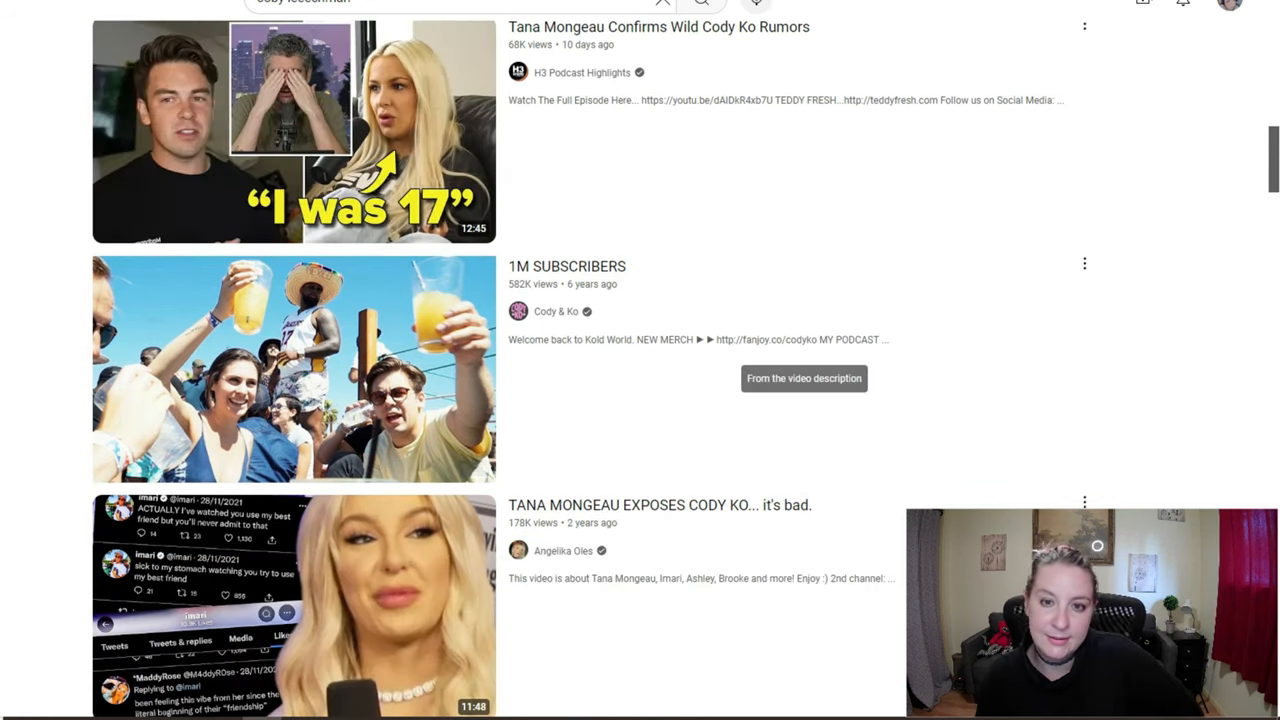
scroll("down", 3)
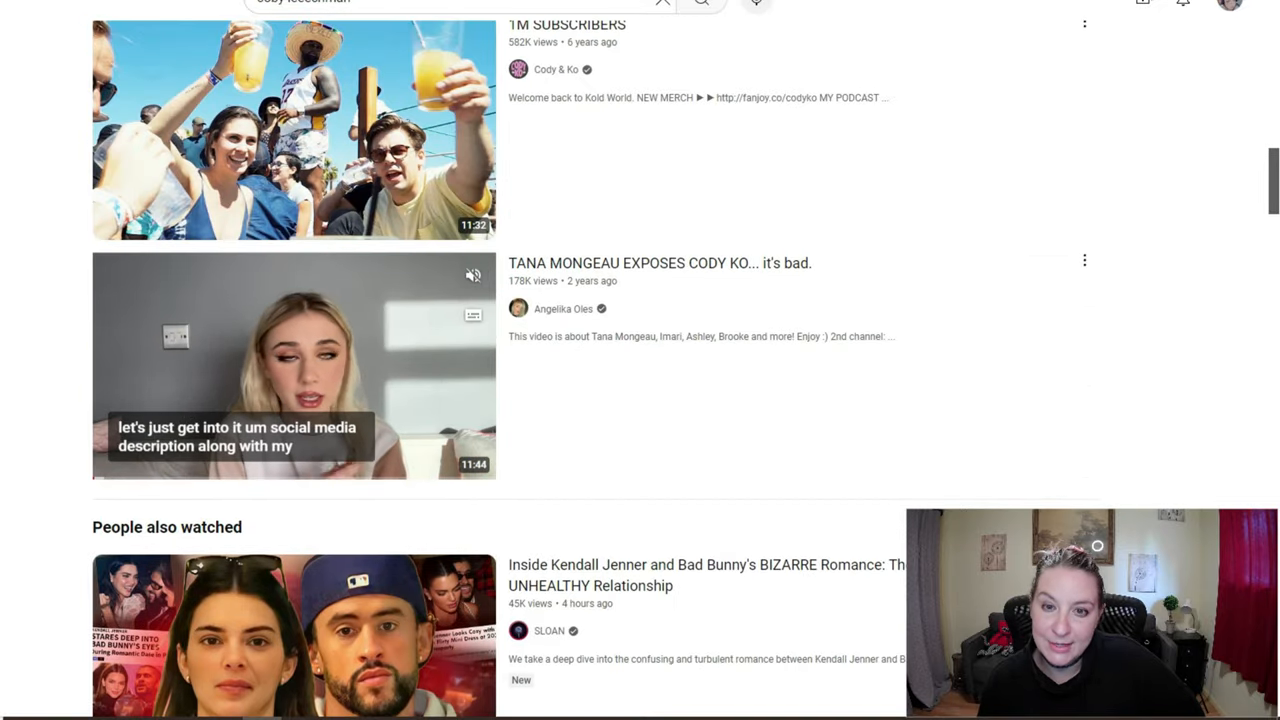
scroll("down", 3)
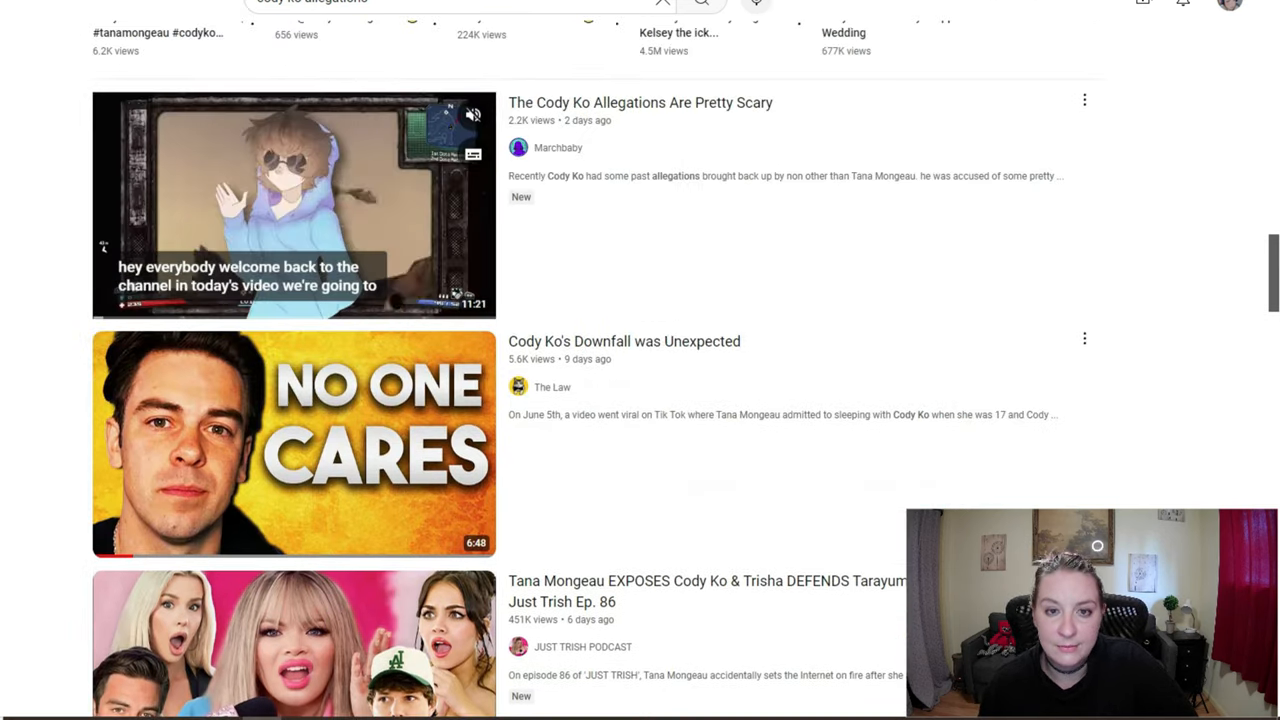
scroll("down", 3)
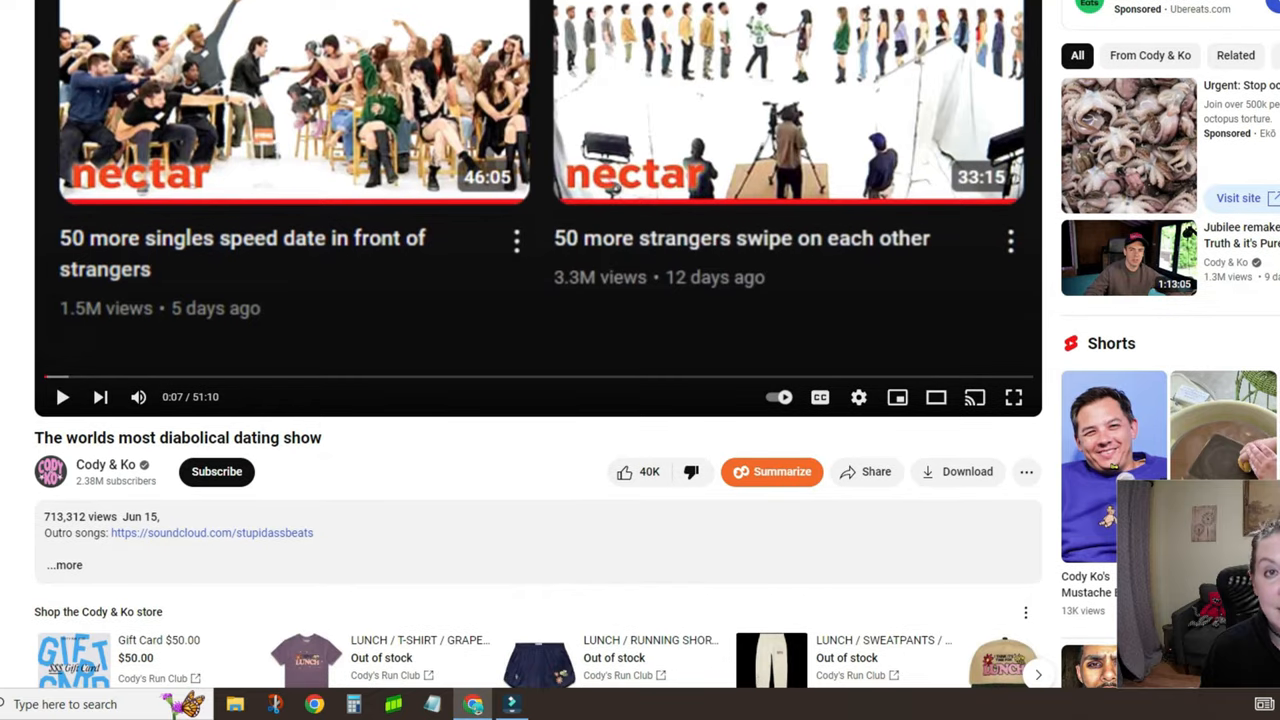
Step: Read the comments under 'The worlds most diabolical dating show' video
scroll("down", 3)
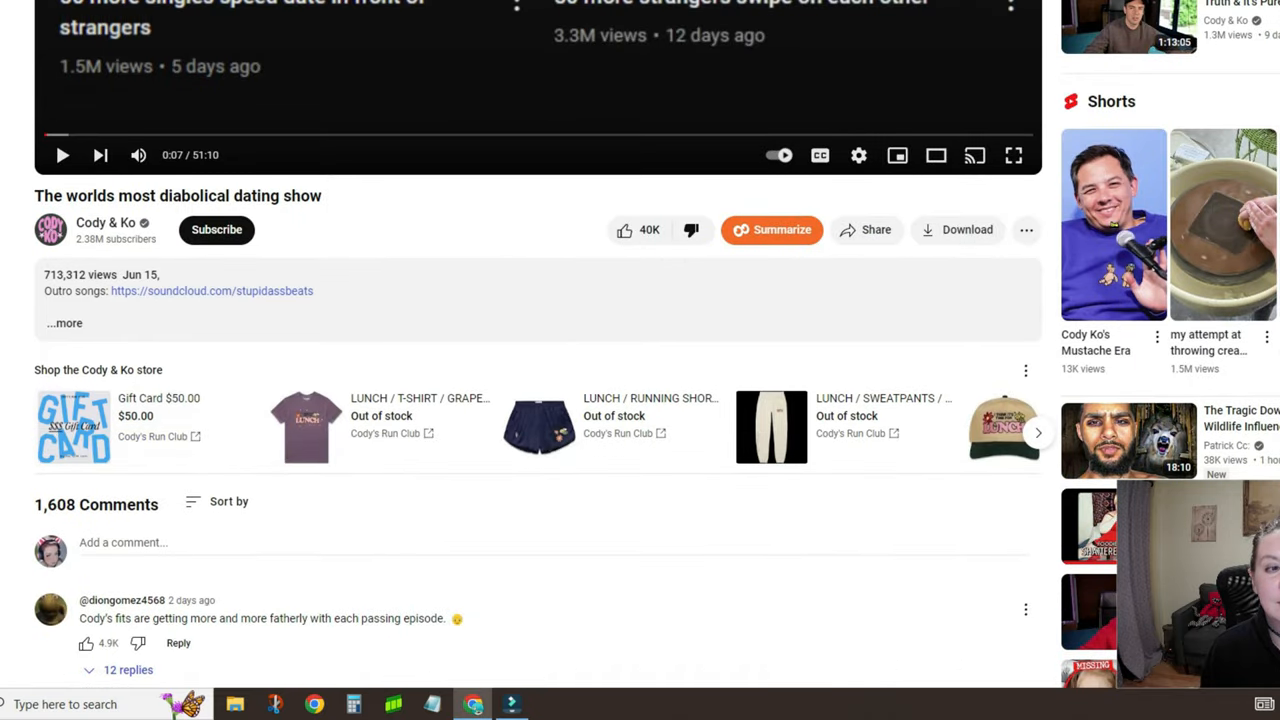
scroll("down", 3)
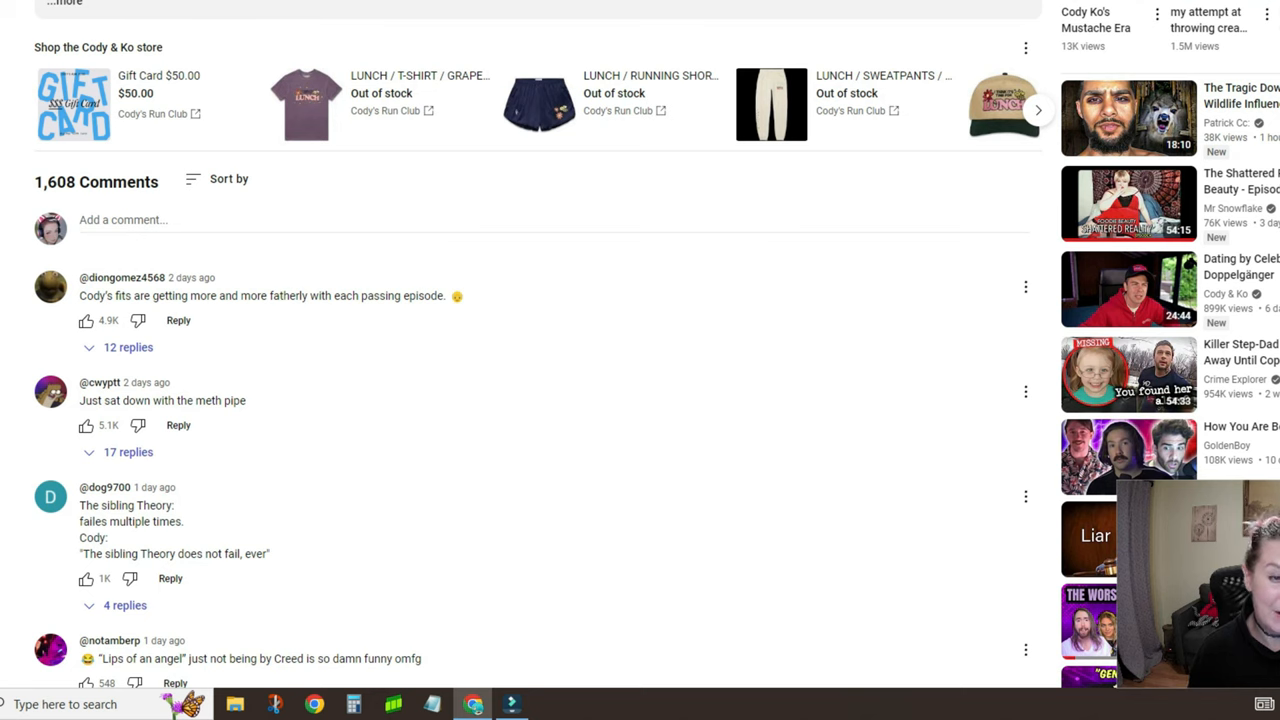
scroll("down", 3)
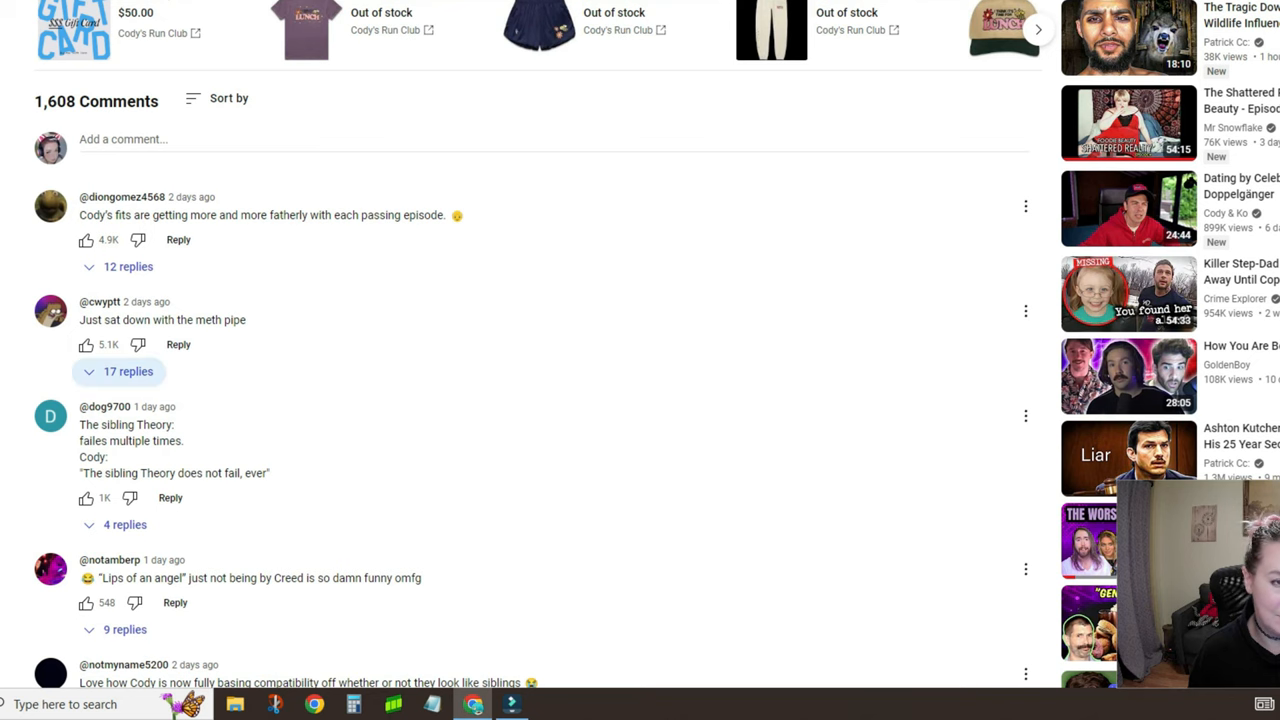
scroll("down", 3)
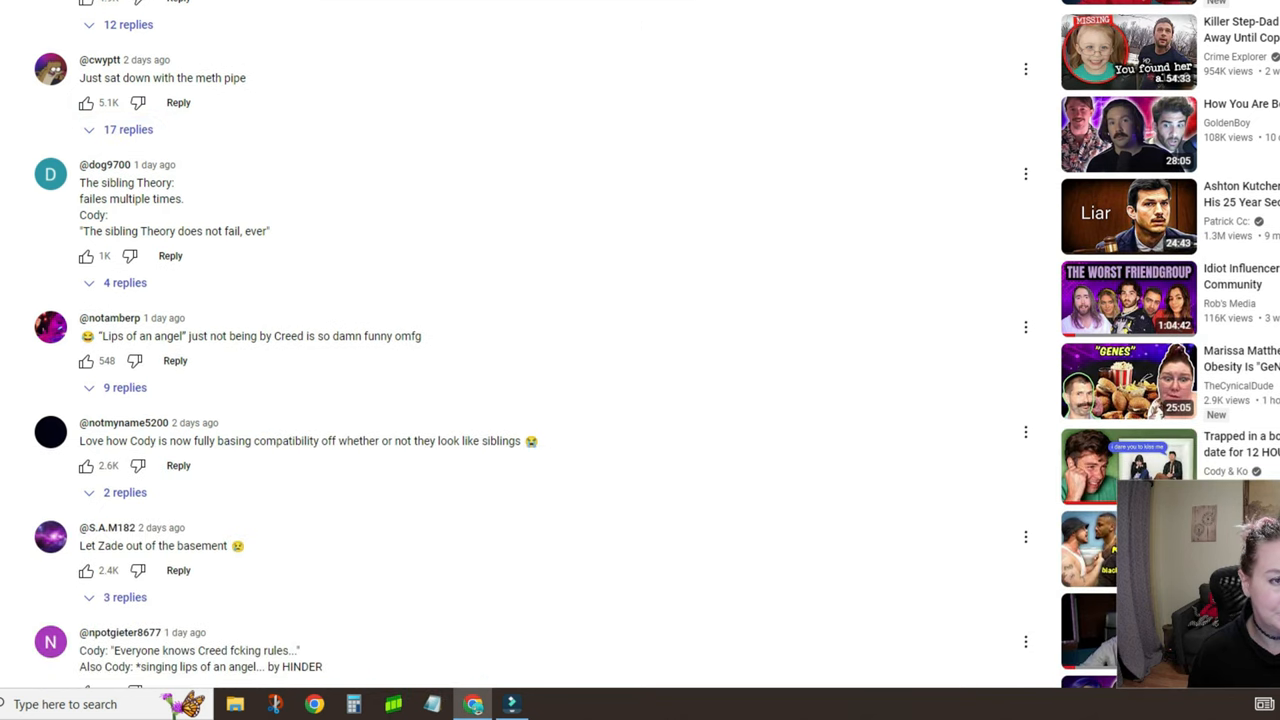
scroll("down", 3)
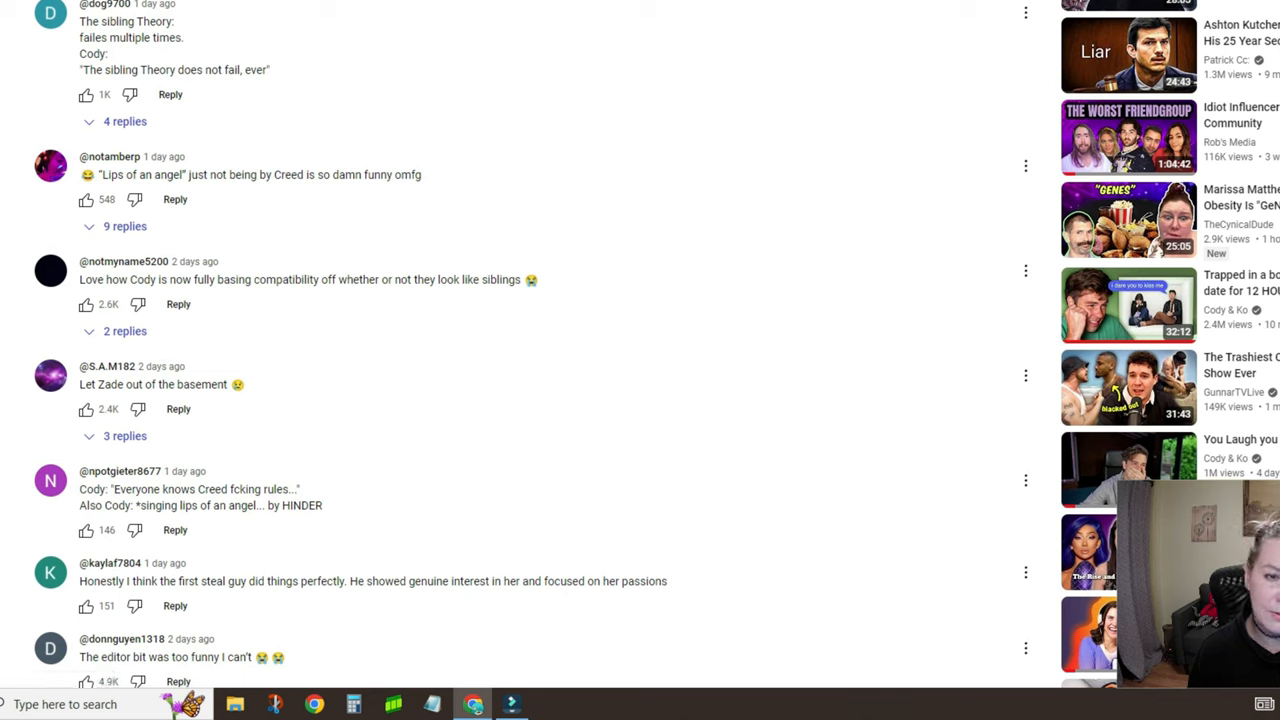
scroll("down", 3)
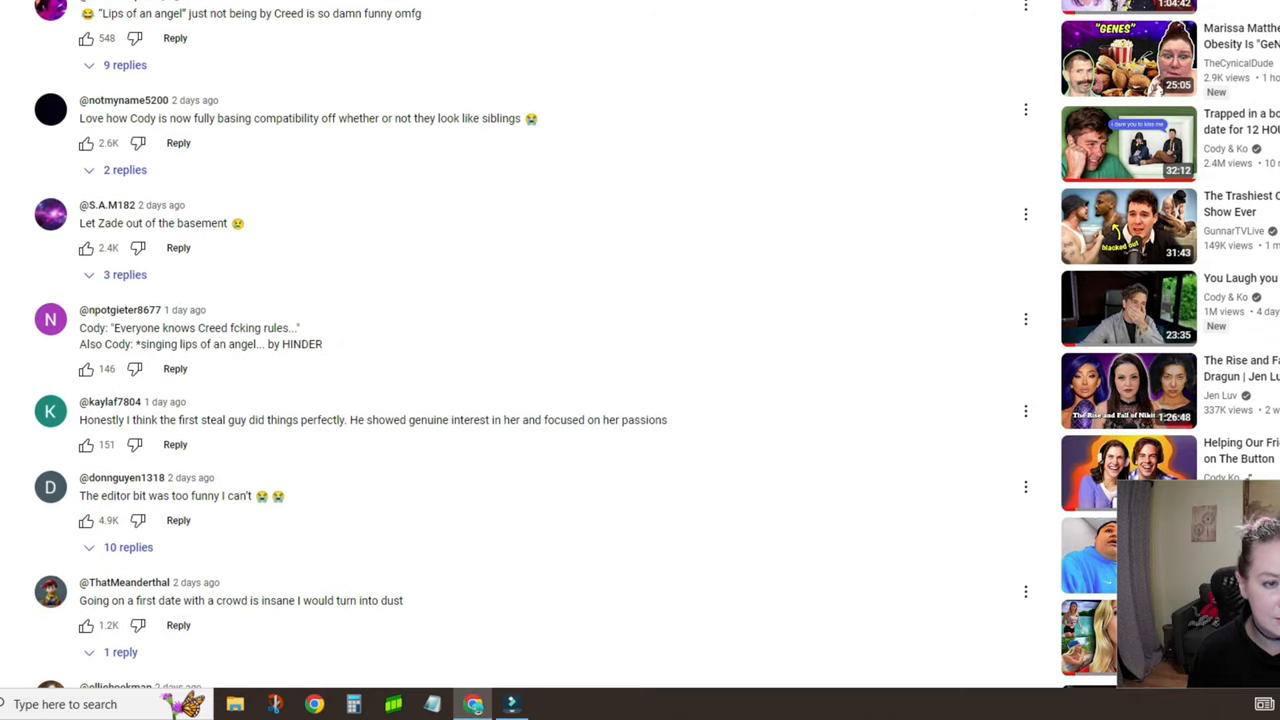
scroll("down", 3)
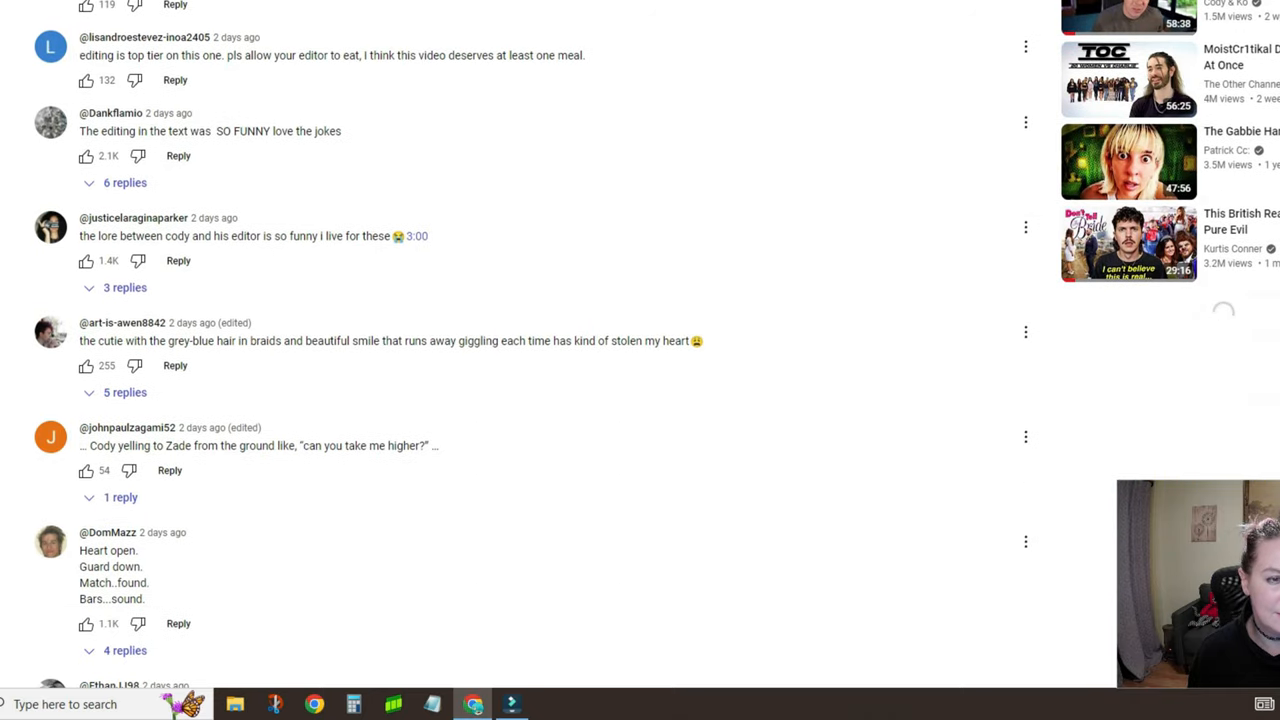
scroll("down", 3)
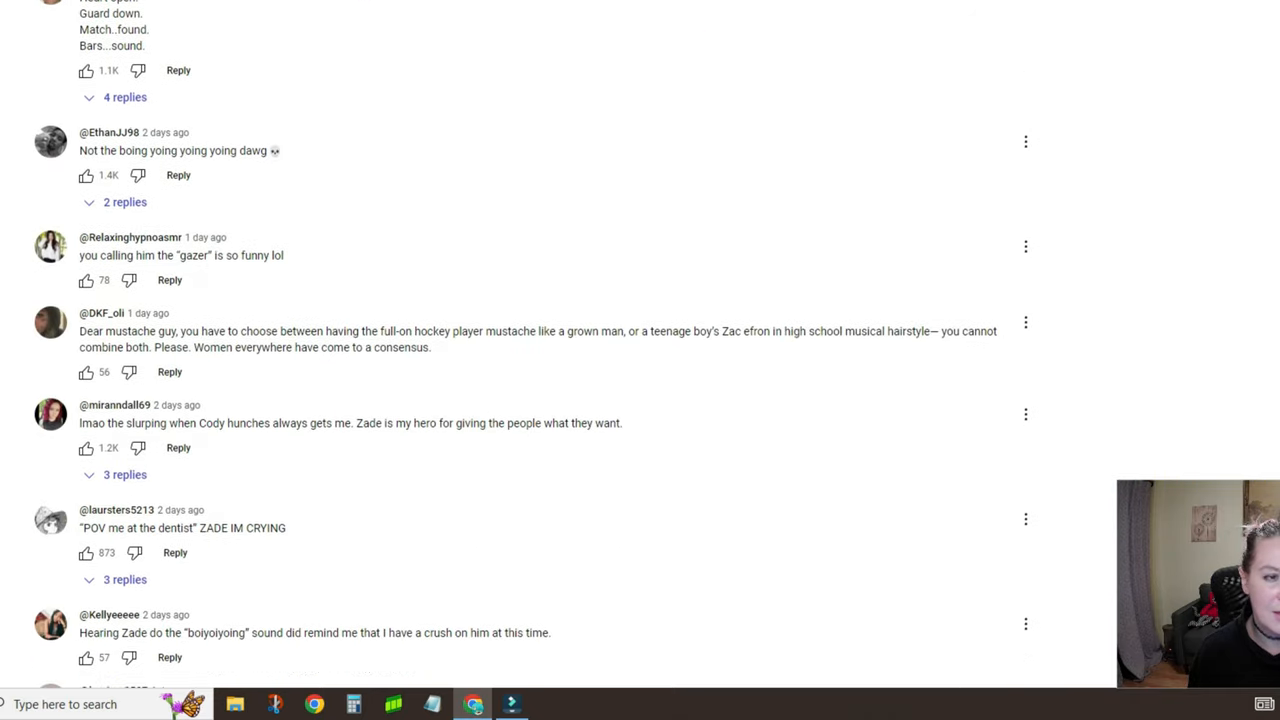
scroll("down", 3)
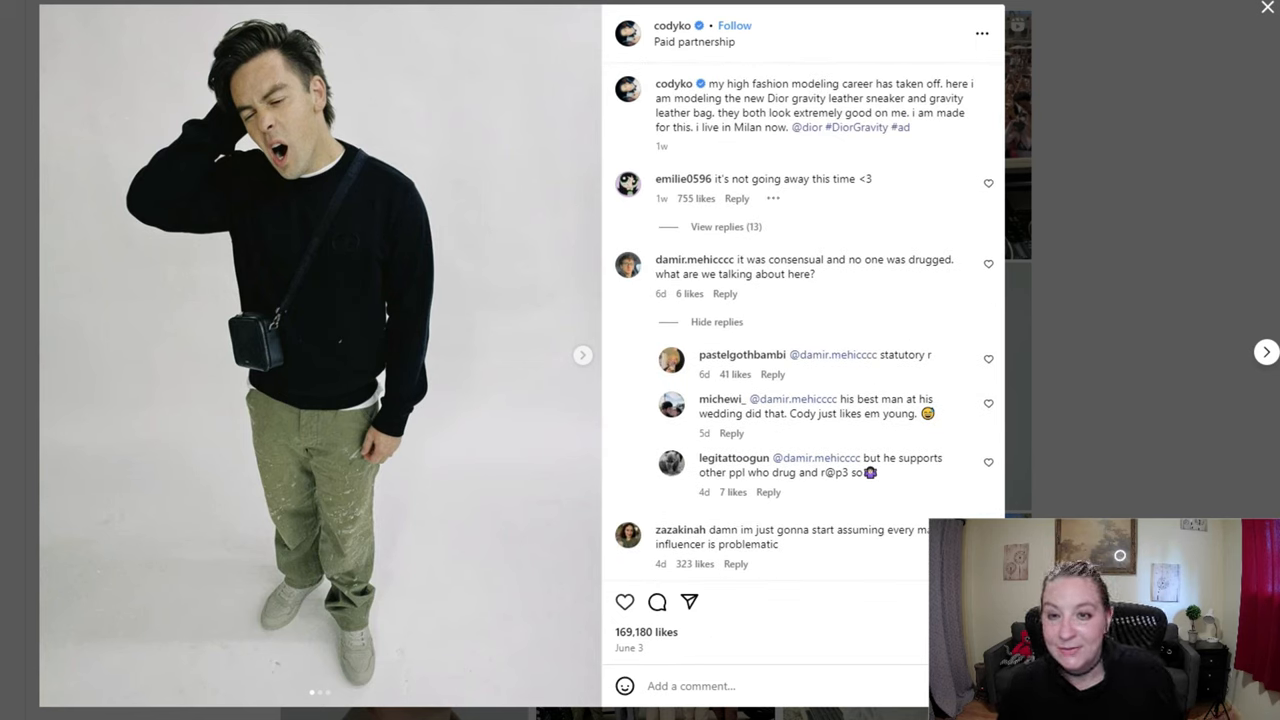
Step: Read the allegation comments on codyko's Dior paid-partnership post
scroll("down", 3)
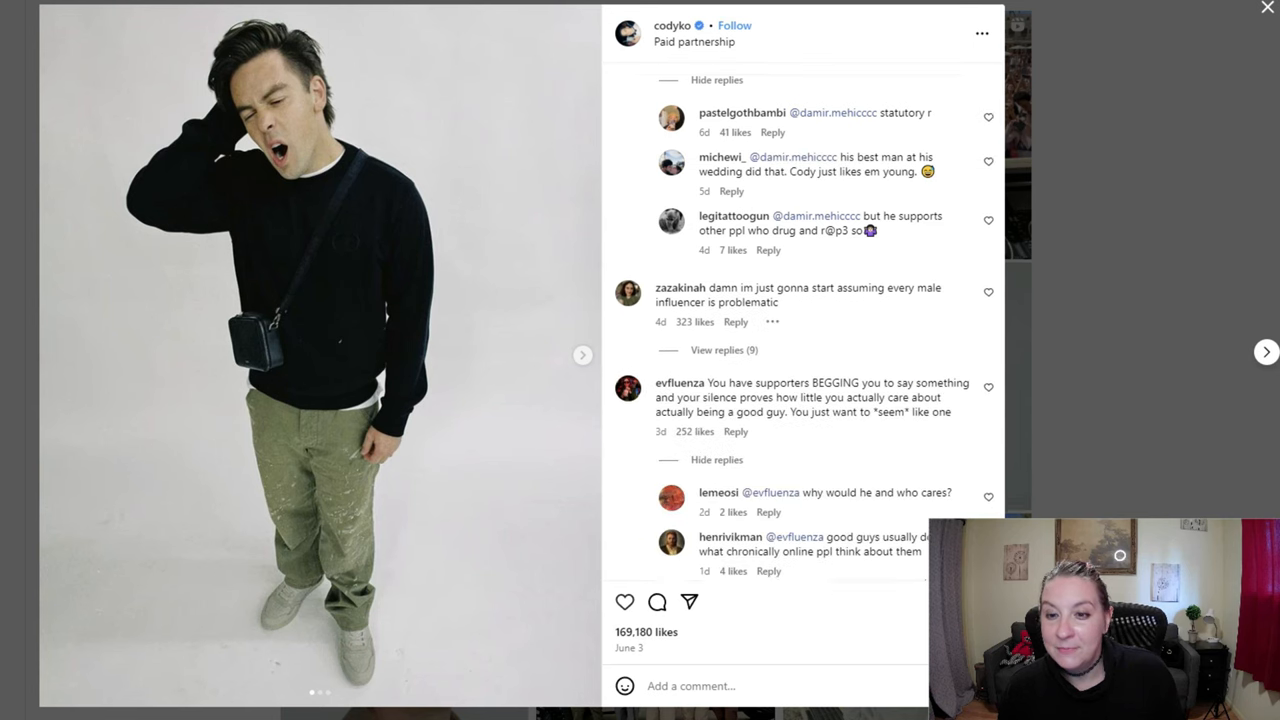
scroll("down", 3)
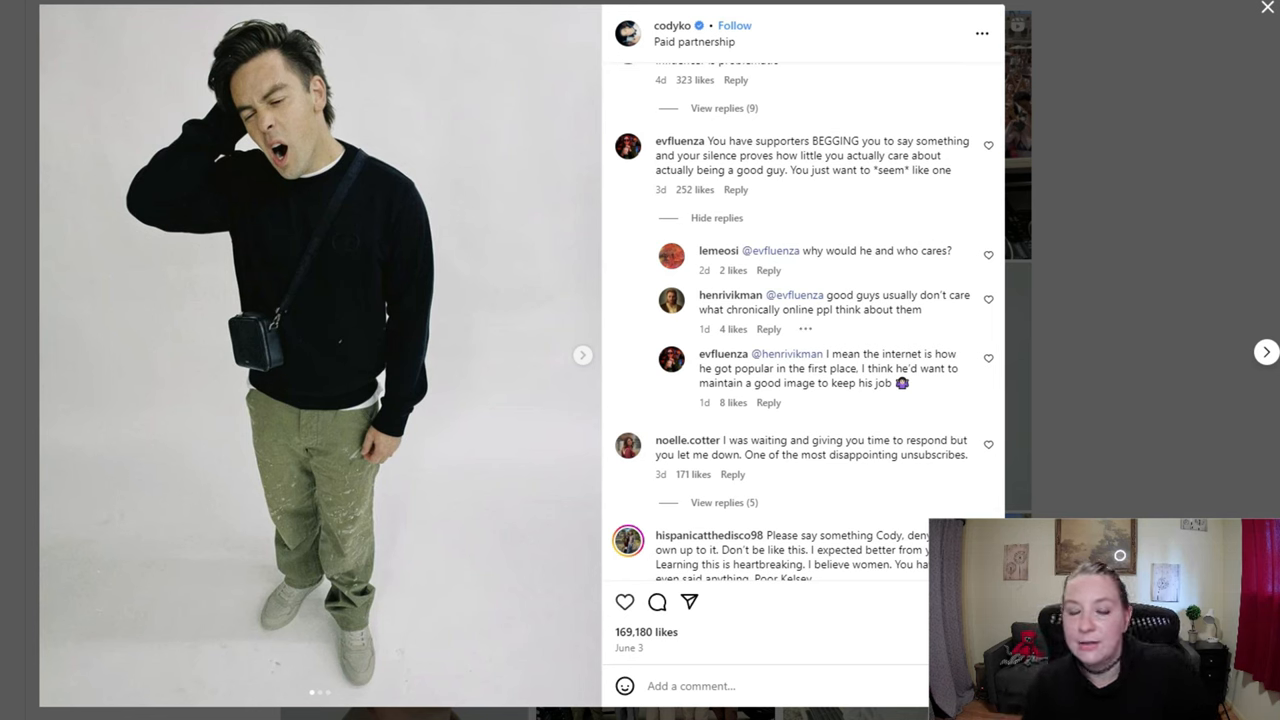
scroll("down", 3)
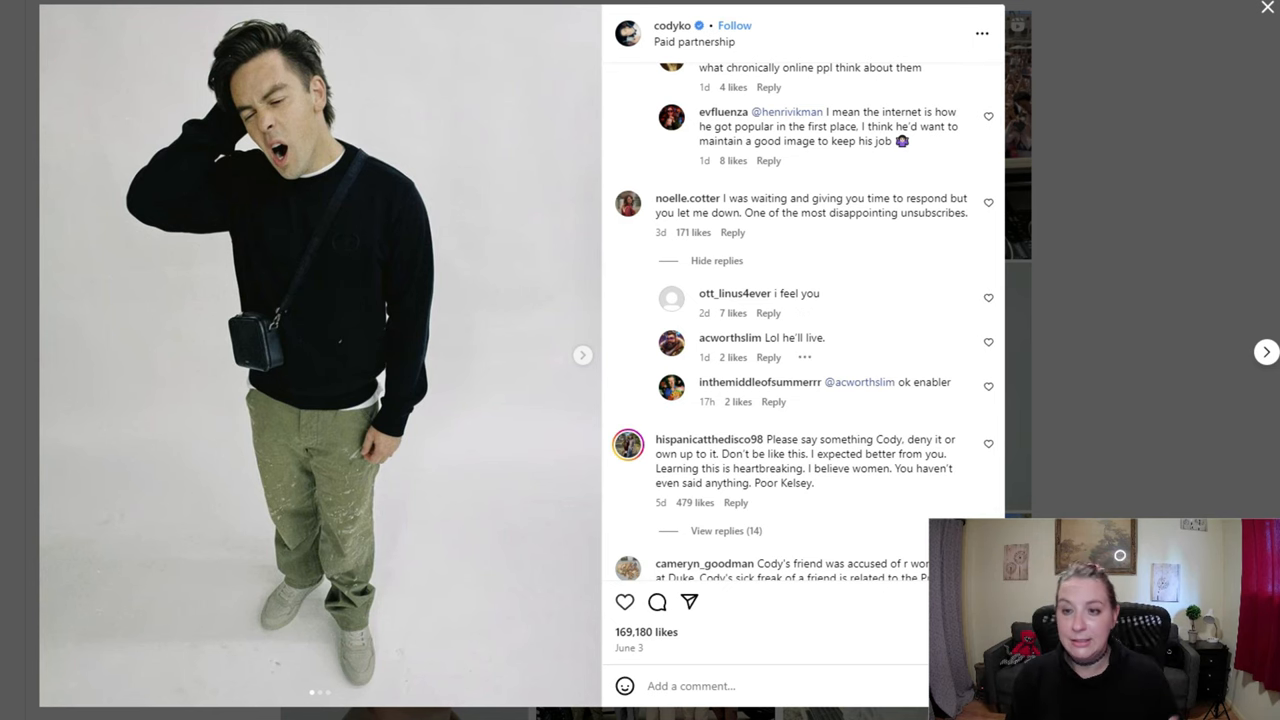
scroll("down", 3)
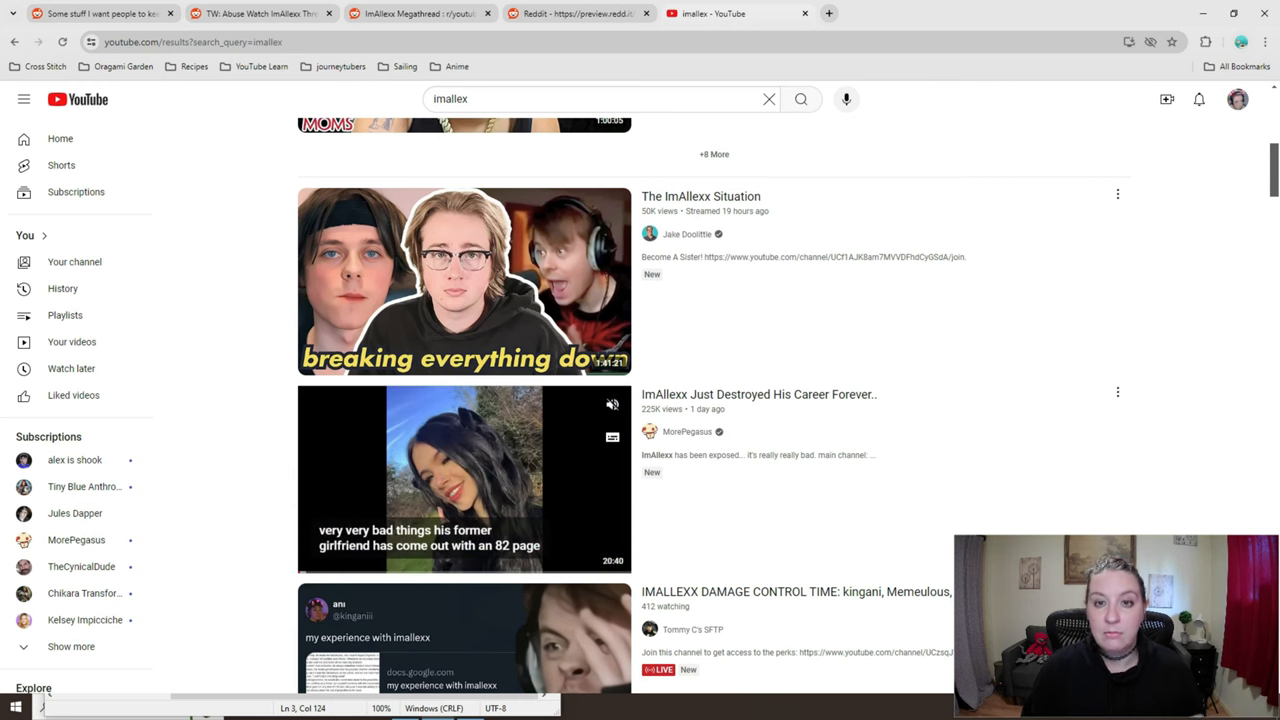
Step: Browse the imallex YouTube search results before the ImAllexx abuse Reddit post
scroll("down", 3)
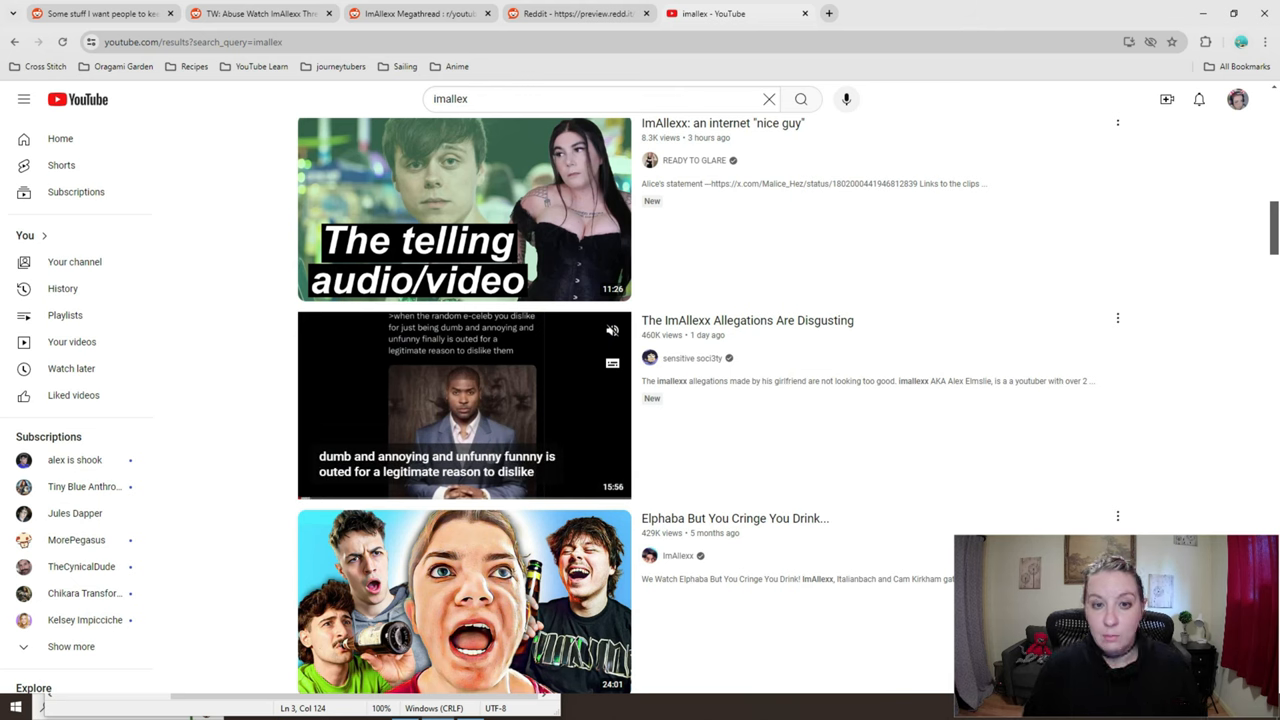
scroll("down", 3)
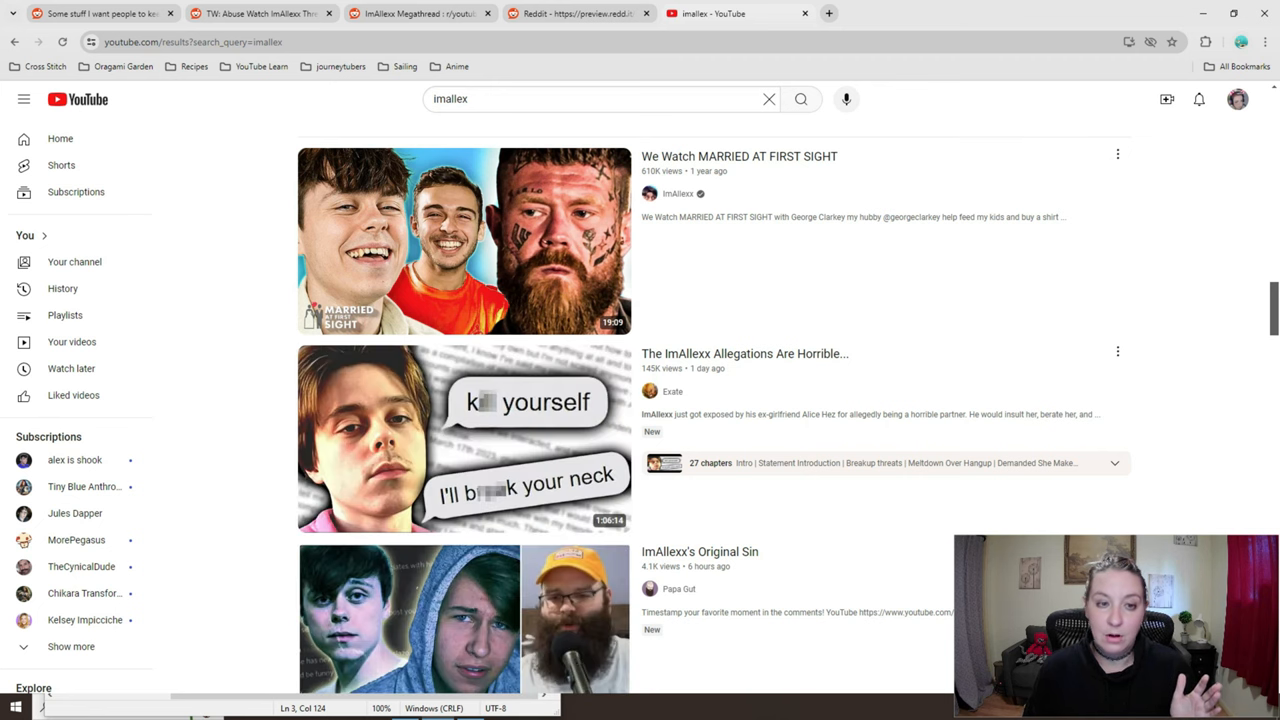
scroll("down", 3)
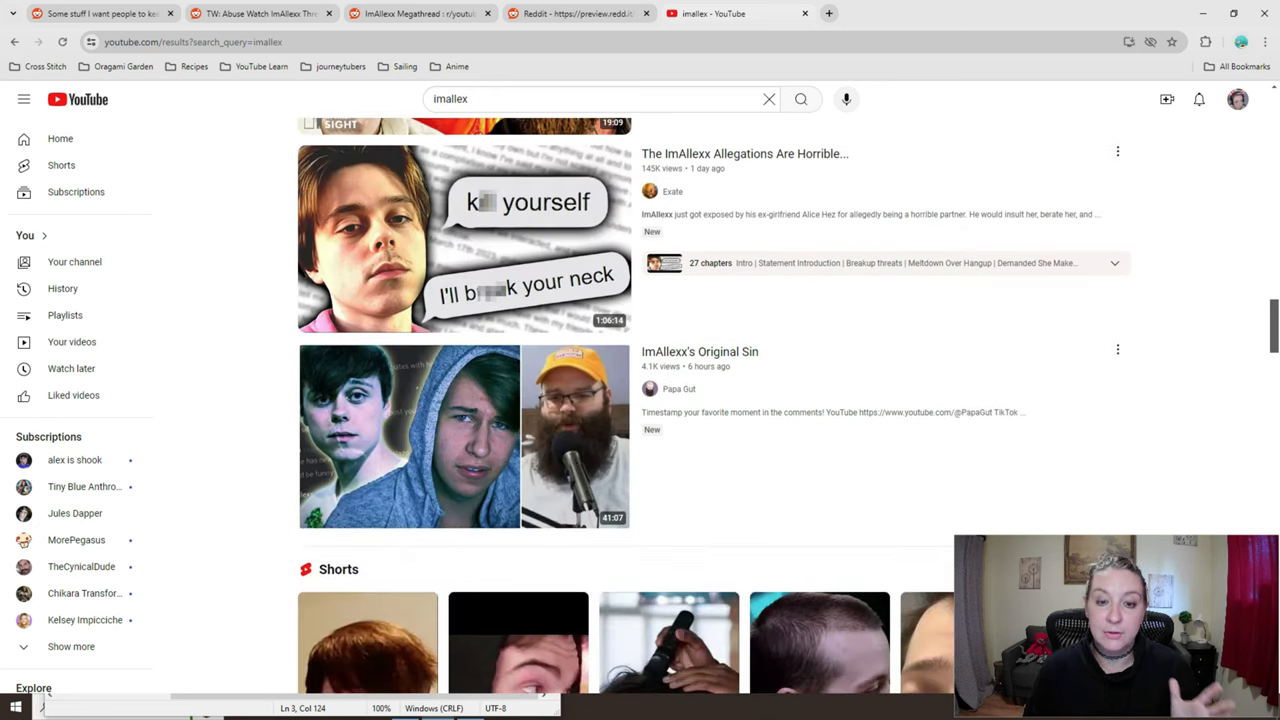
scroll("up", 3)
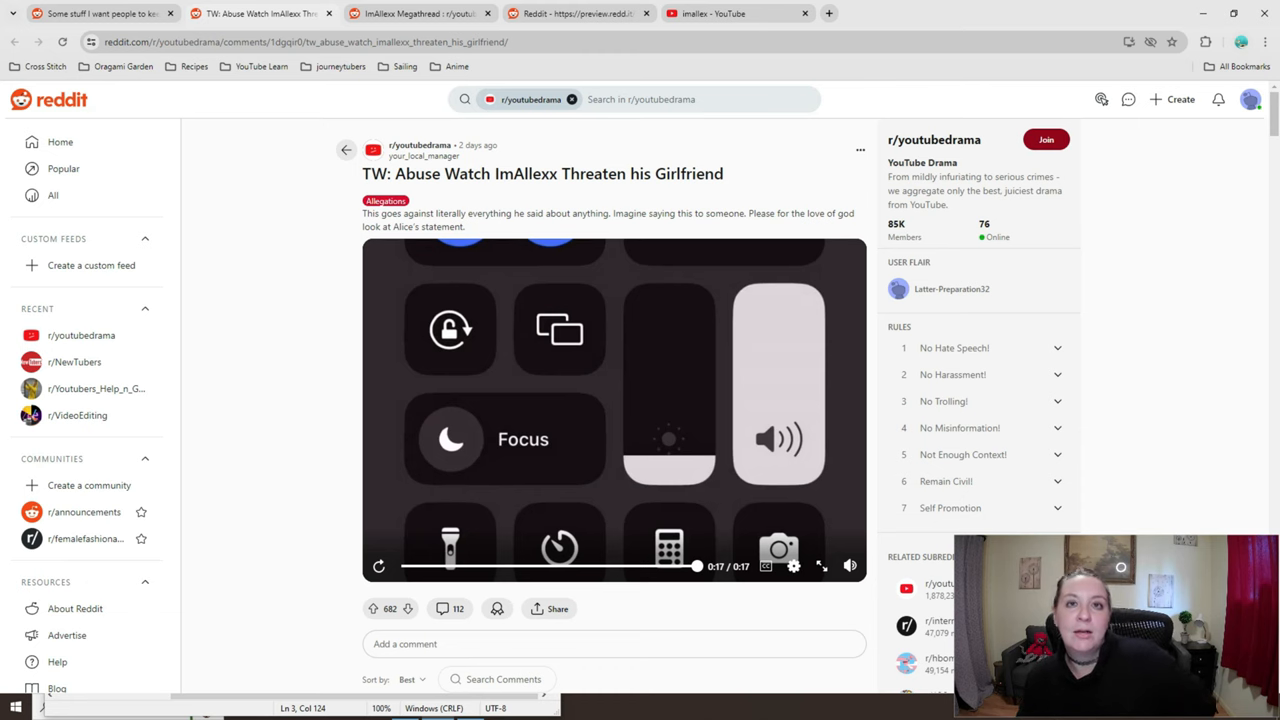
Step: Read the abuse post's comments, then view the megathread's creator statements list
scroll("down", 3)
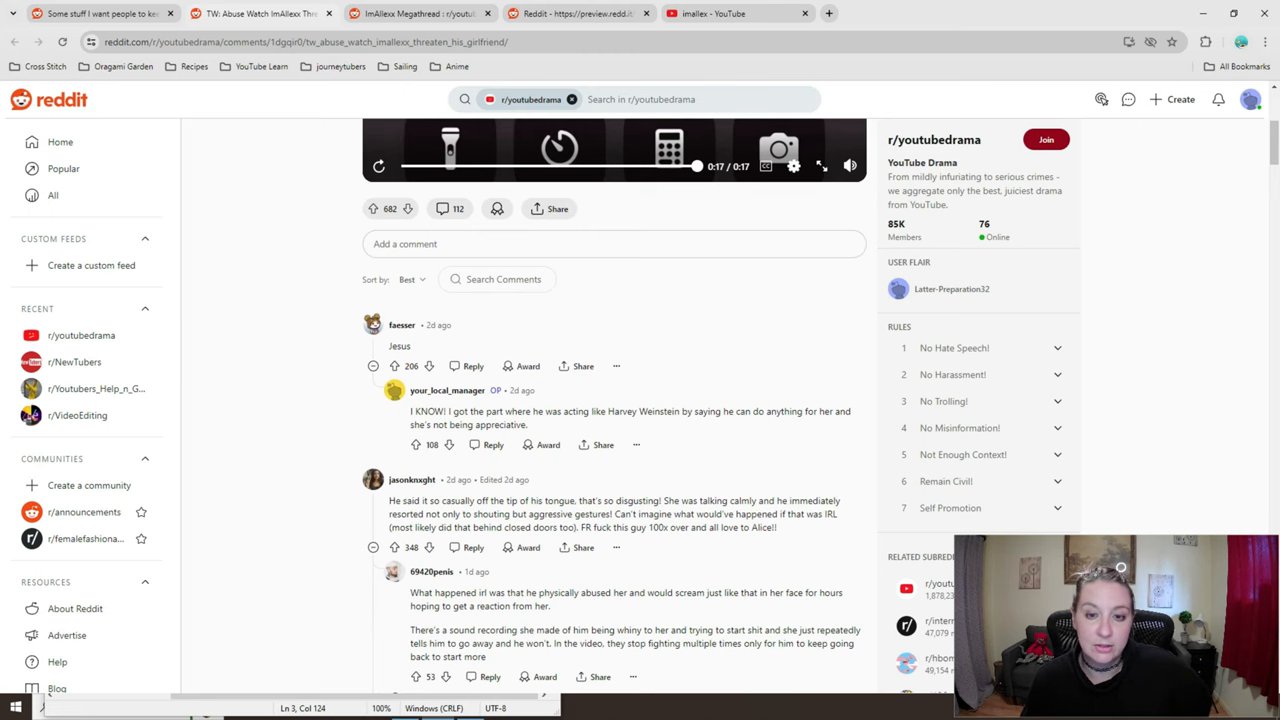
scroll("down", 3)
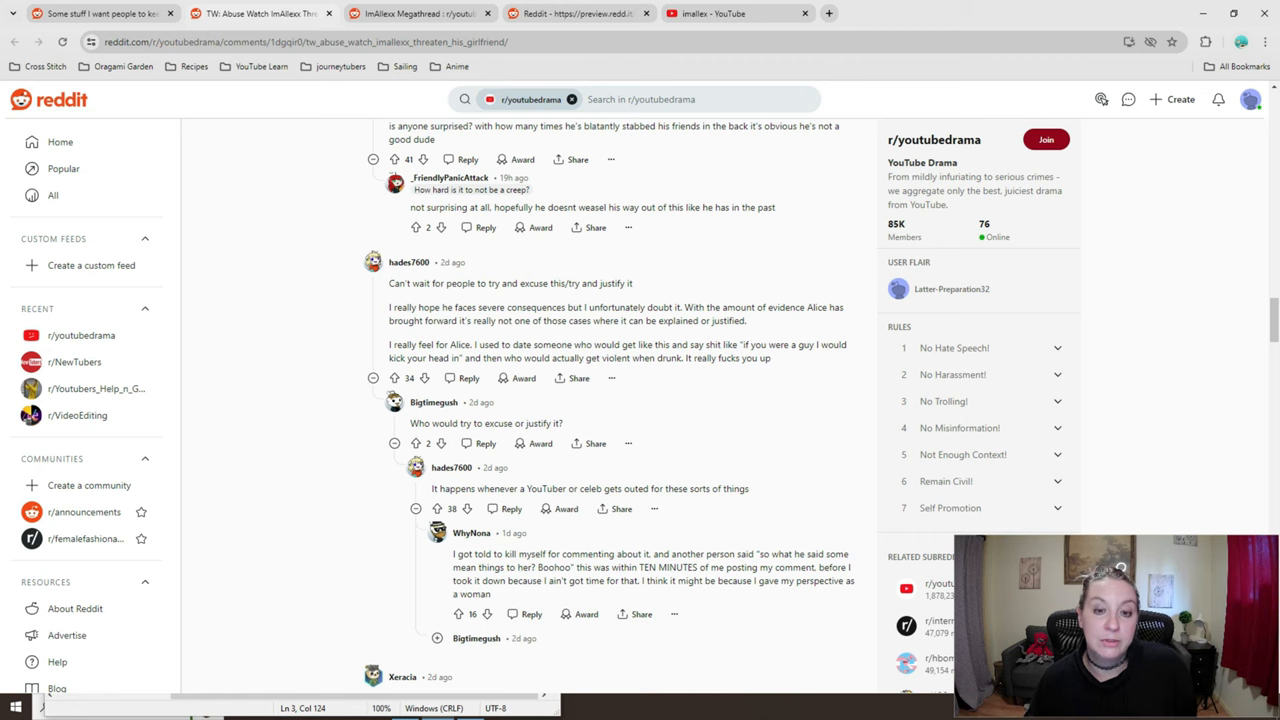
scroll("down", 3)
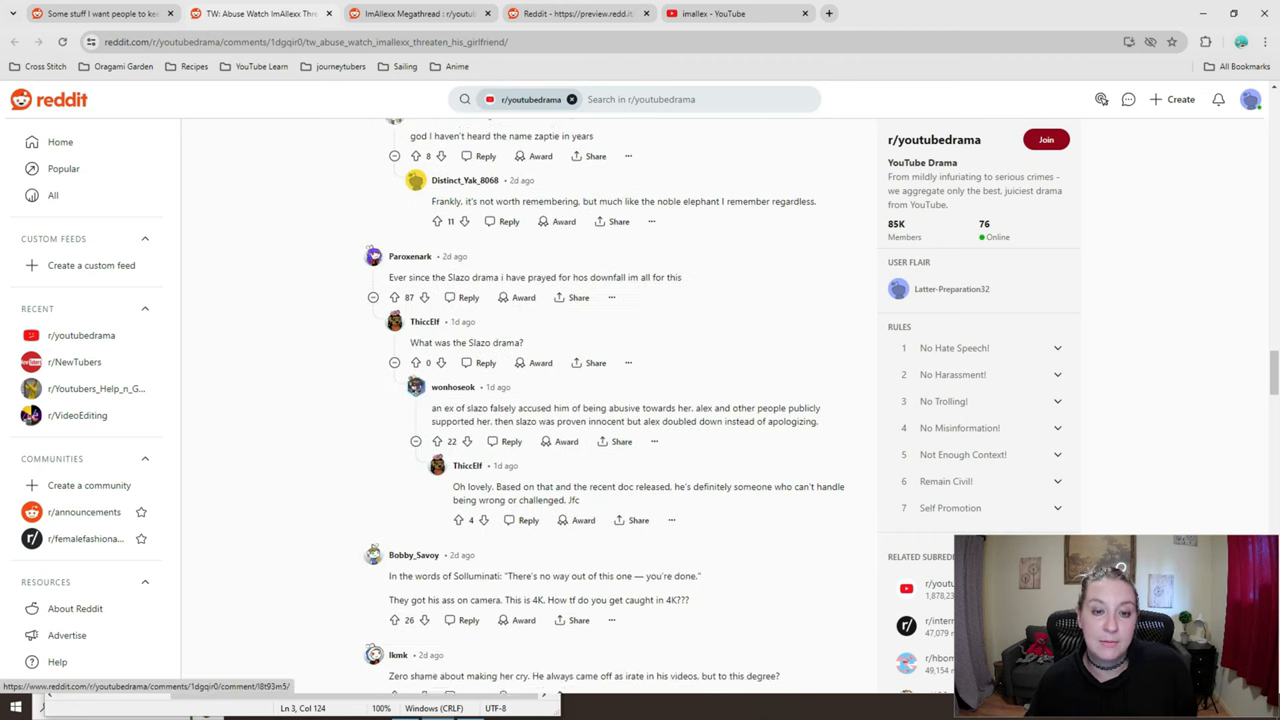
scroll("down", 3)
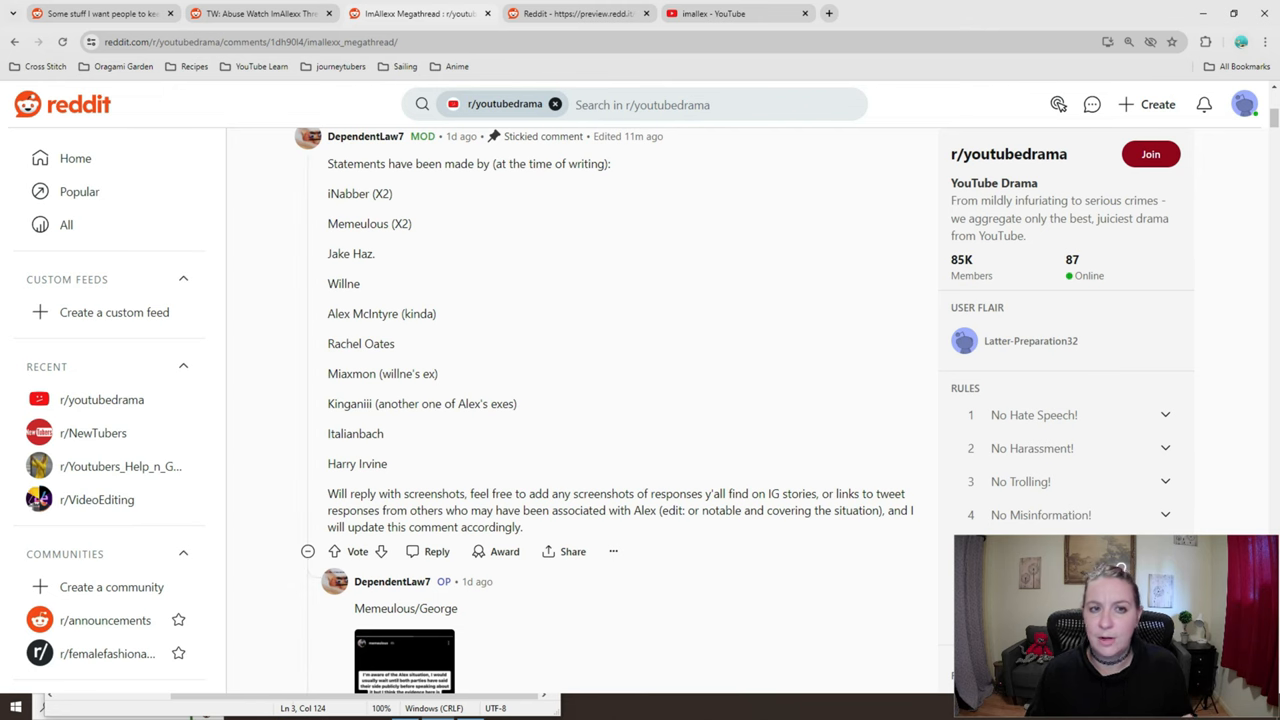
Step: Scroll the megathread replies down to the creator statement screenshot about ImAllexx
scroll("down", 3)
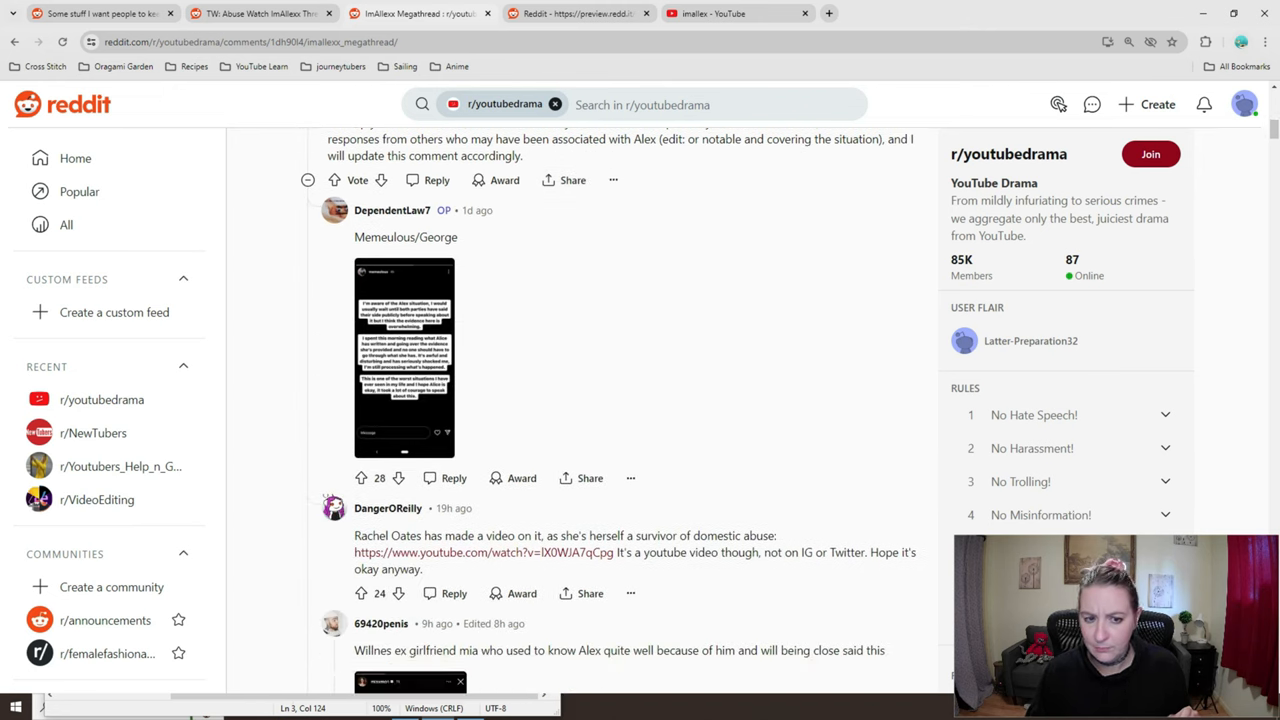
scroll("down", 3)
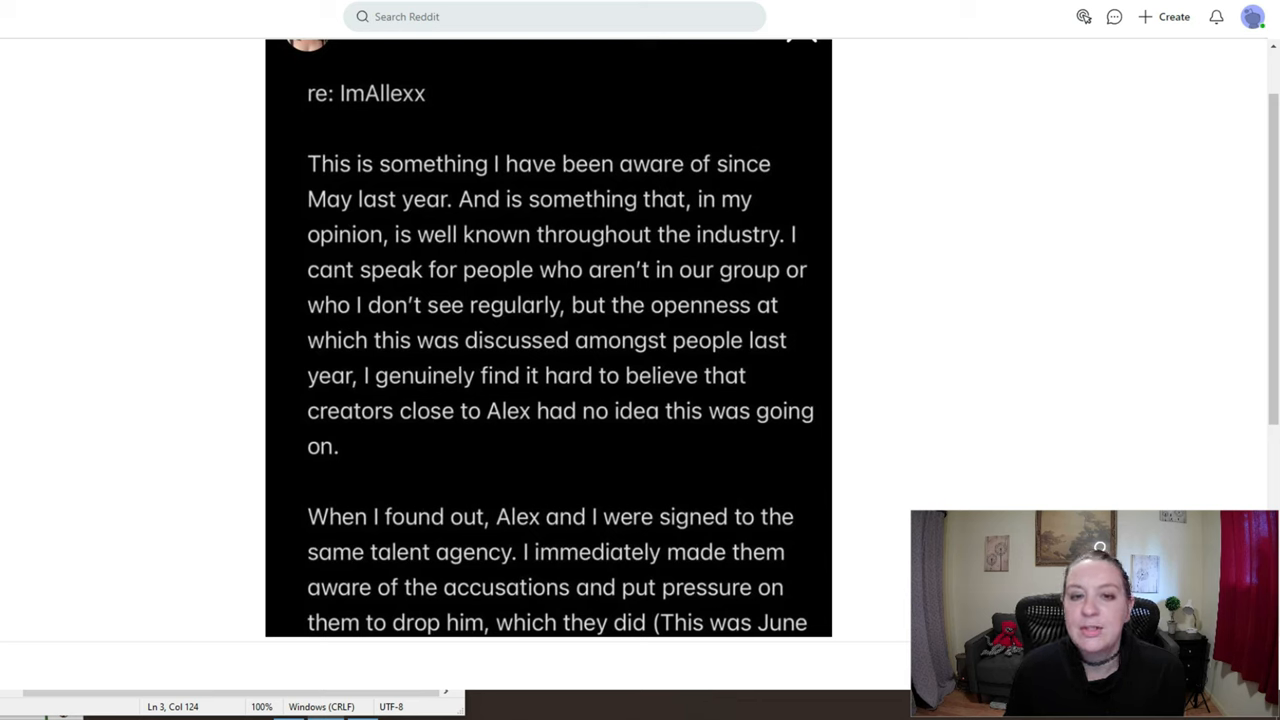
Step: Scroll through the enlarged statement about the talent agency dropping him
scroll("down", 3)
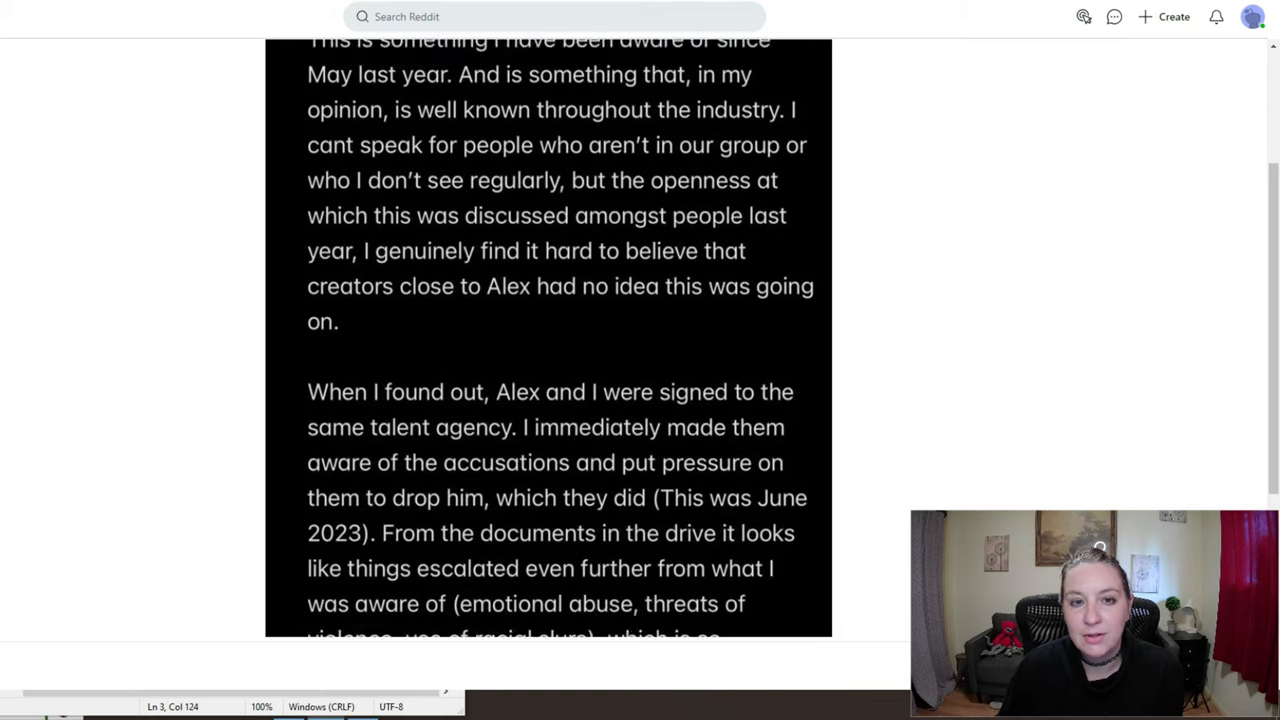
scroll("down", 3)
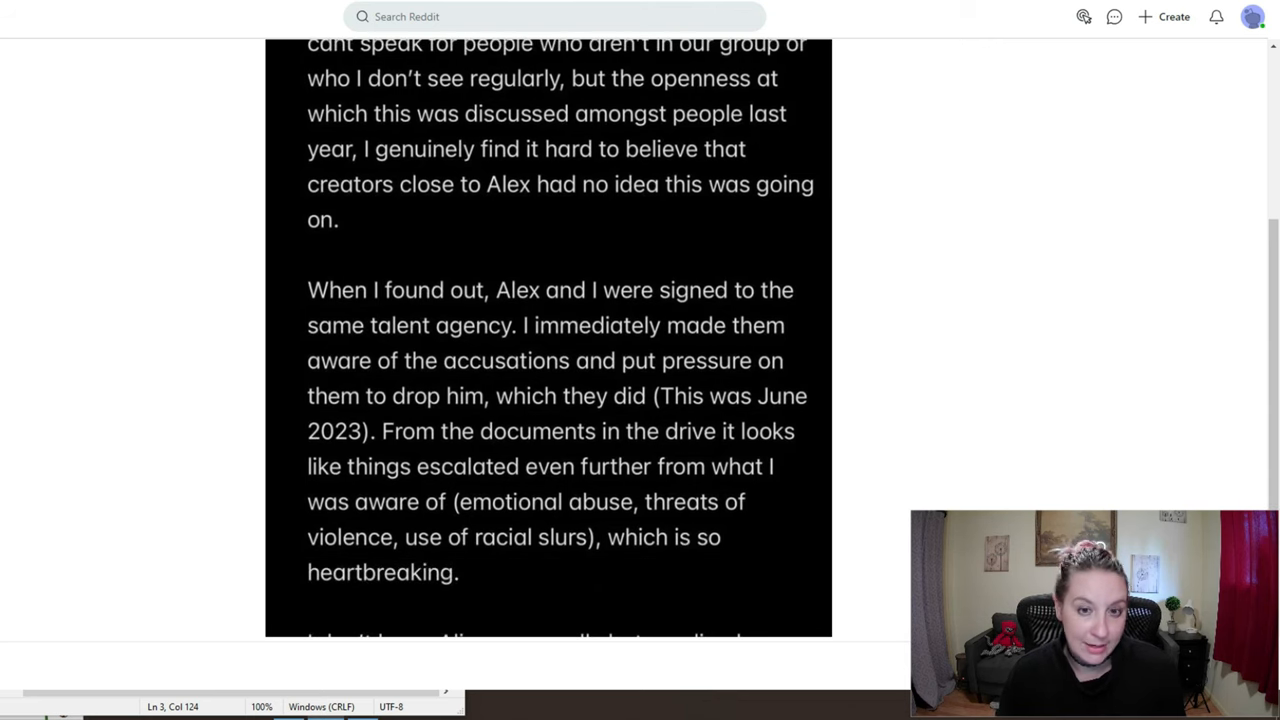
scroll("down", 3)
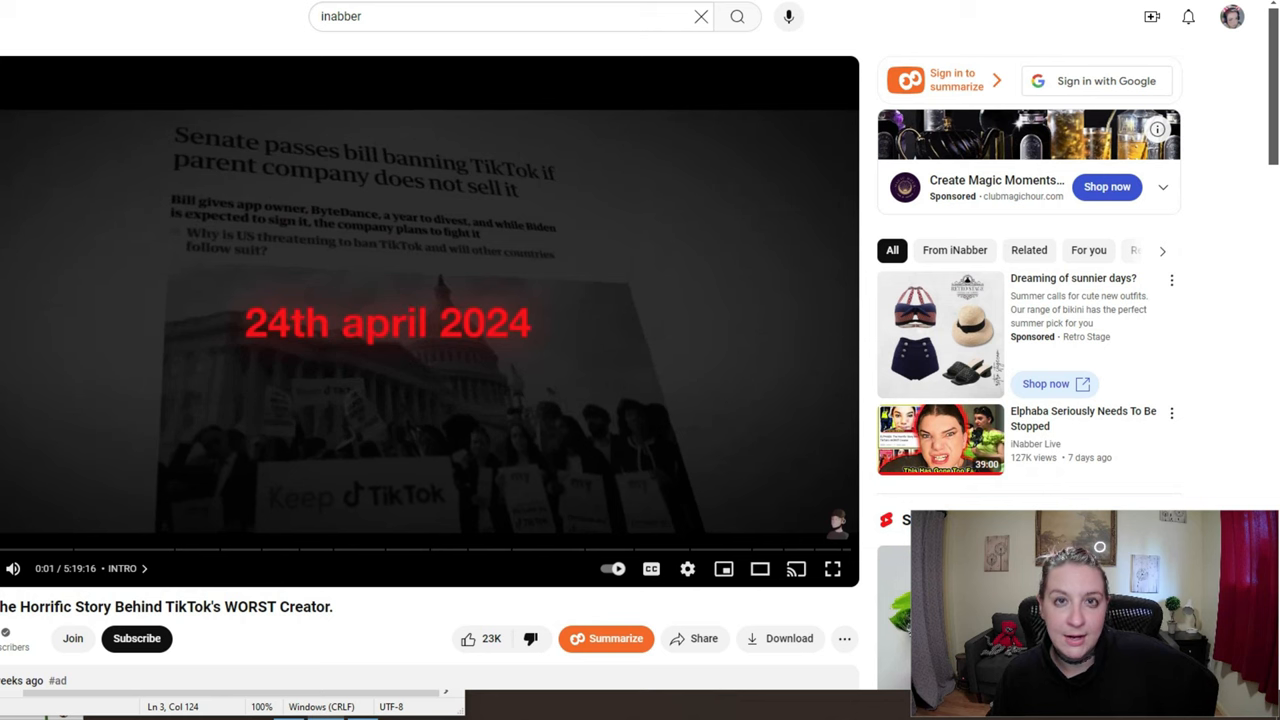
Step: Scroll down to the description of 'The Horrific Story Behind TikTok's WORST Creator.'
scroll("down", 3)
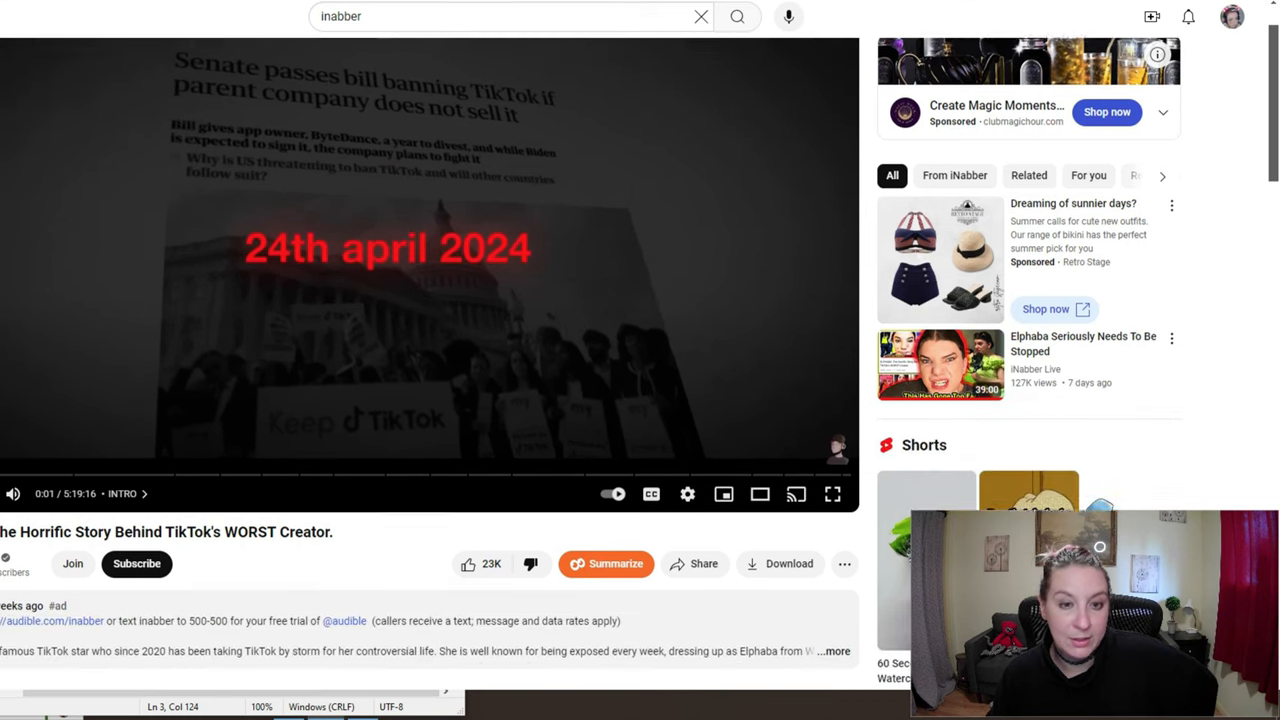
scroll("down", 3)
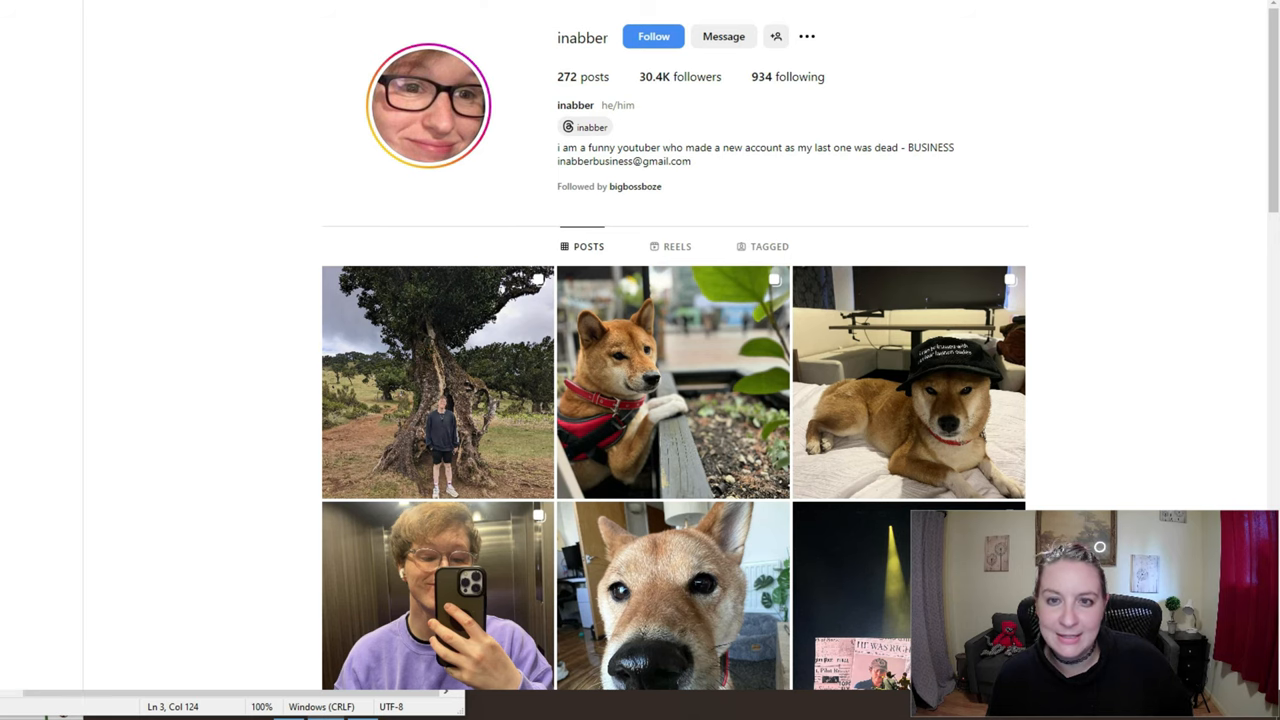
scroll("down", 3)
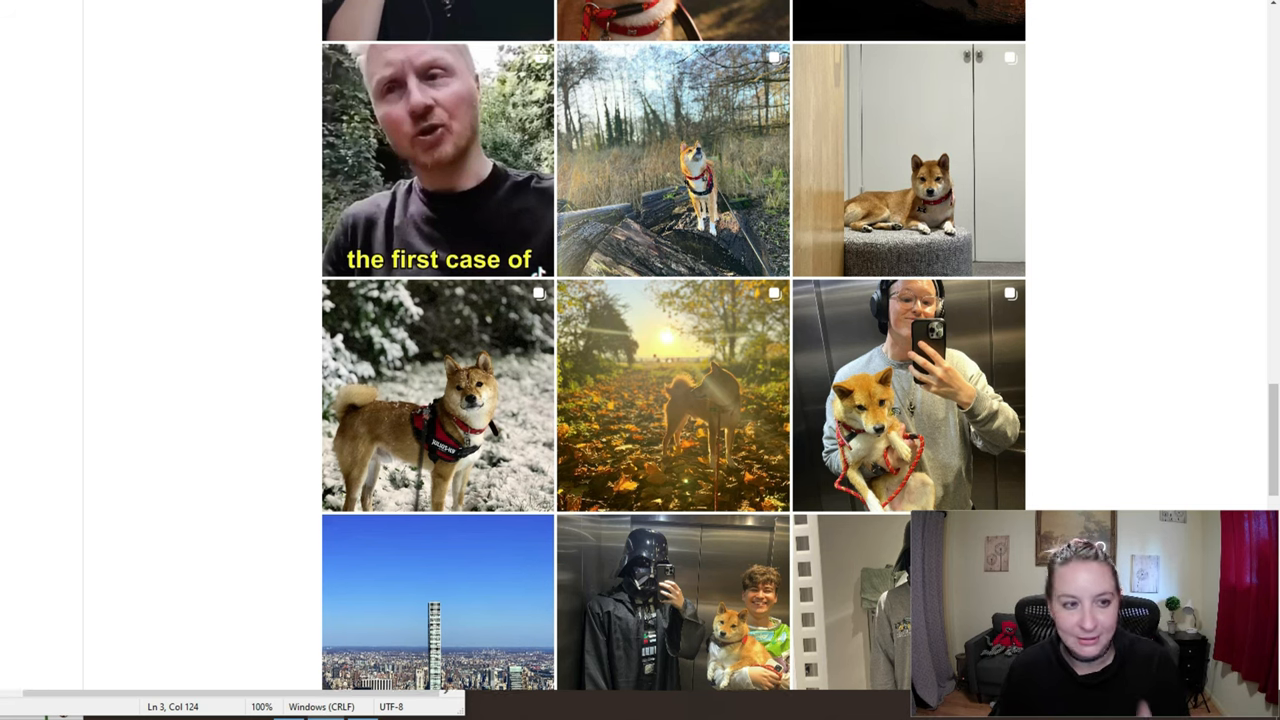
scroll("down", 3)
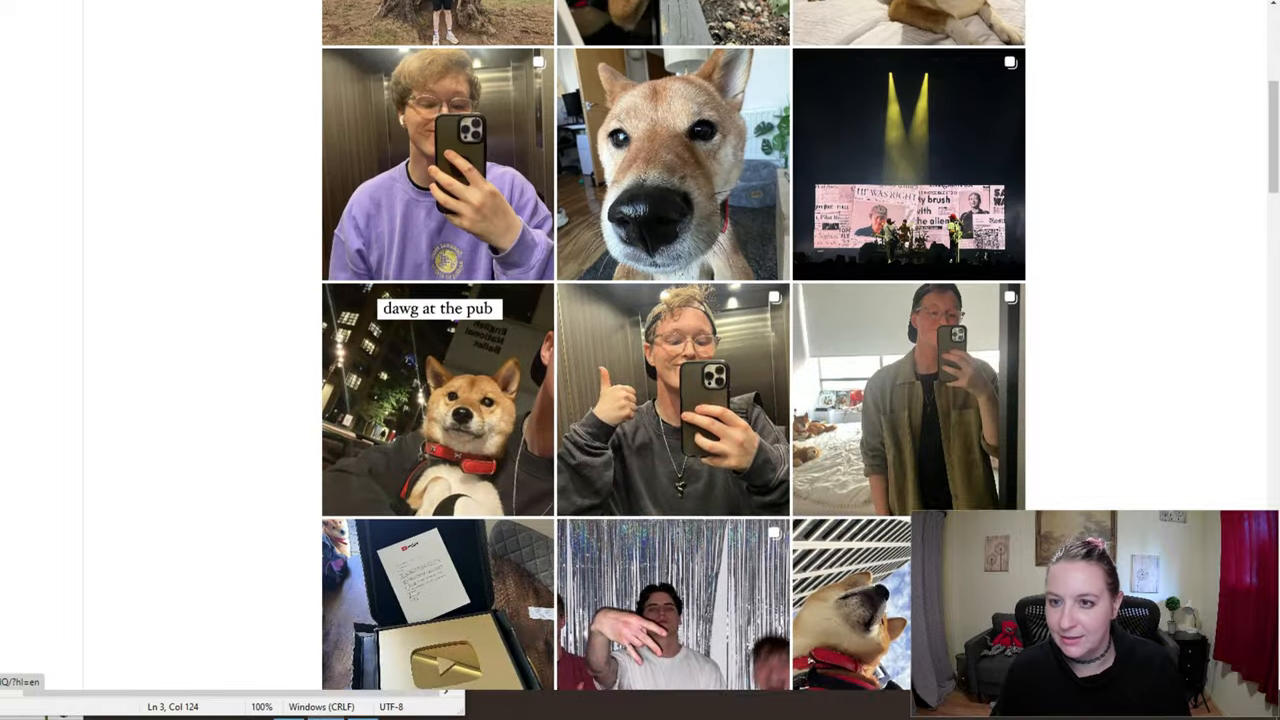